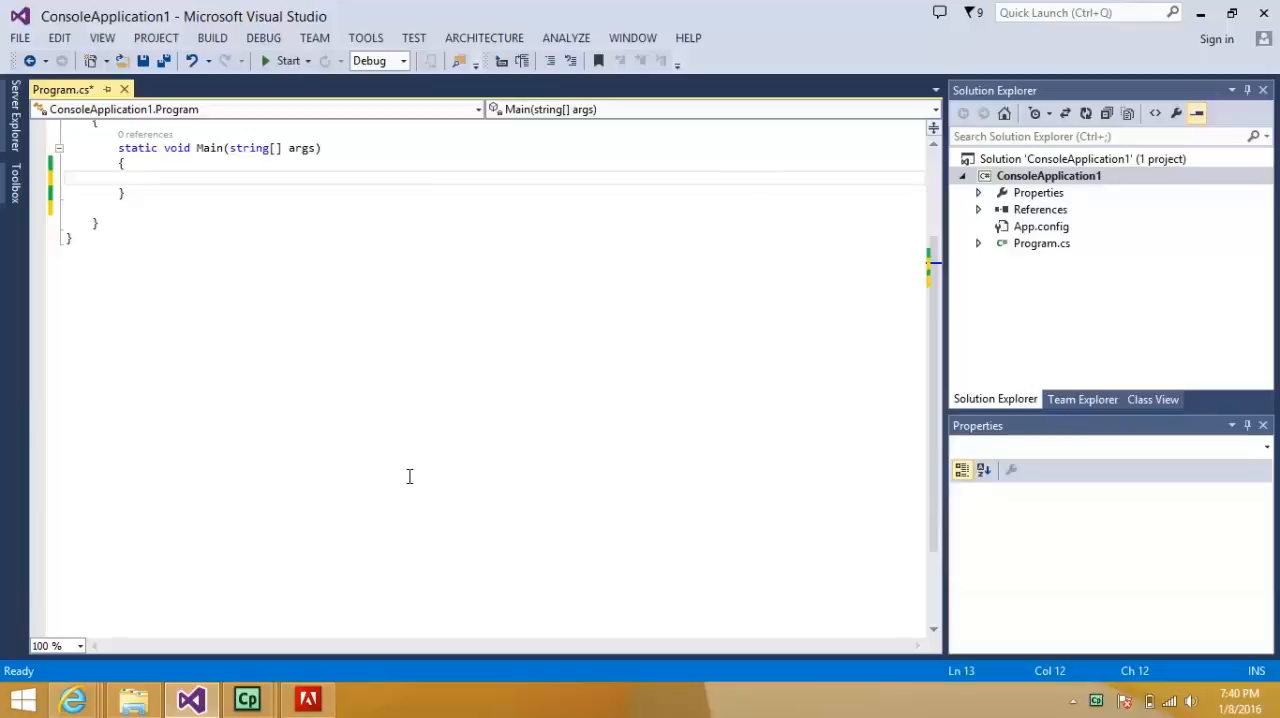
- Write static int Test1(ref int x) { x = 20; return x; } below Main
{"action": "left_click", "coordinate": [137, 177]}
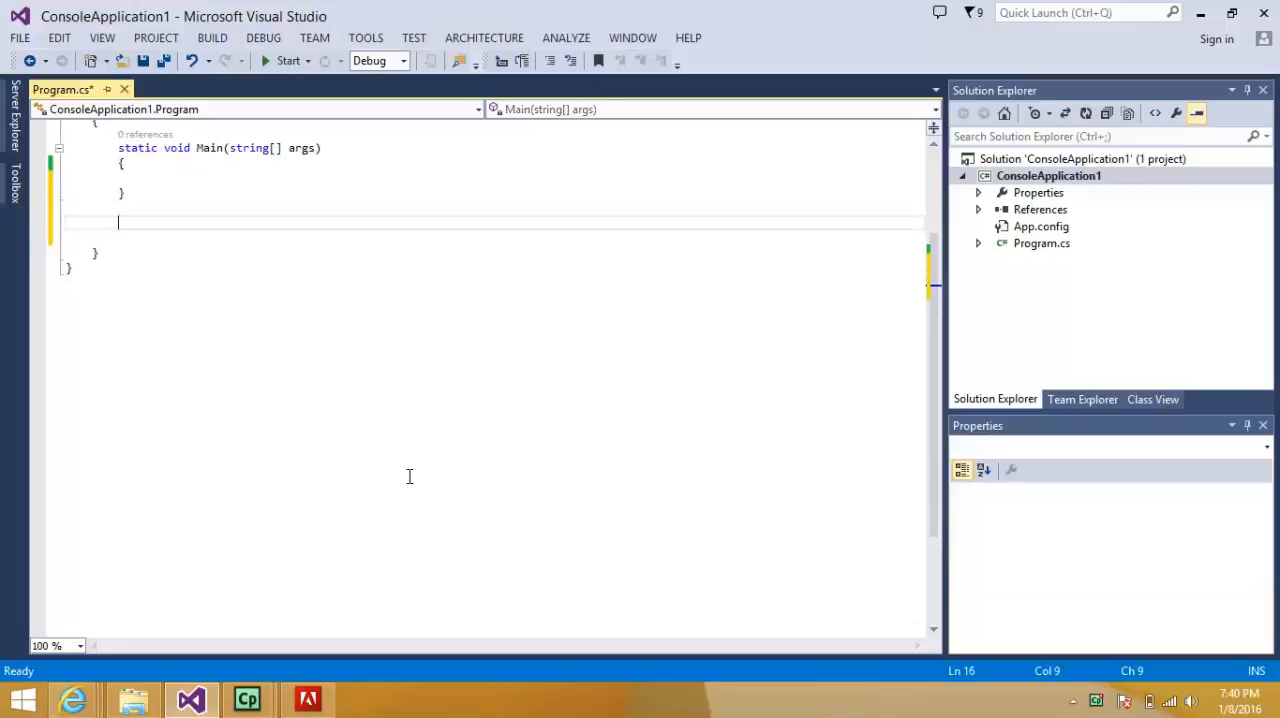
{"action": "type", "text": "static v"}
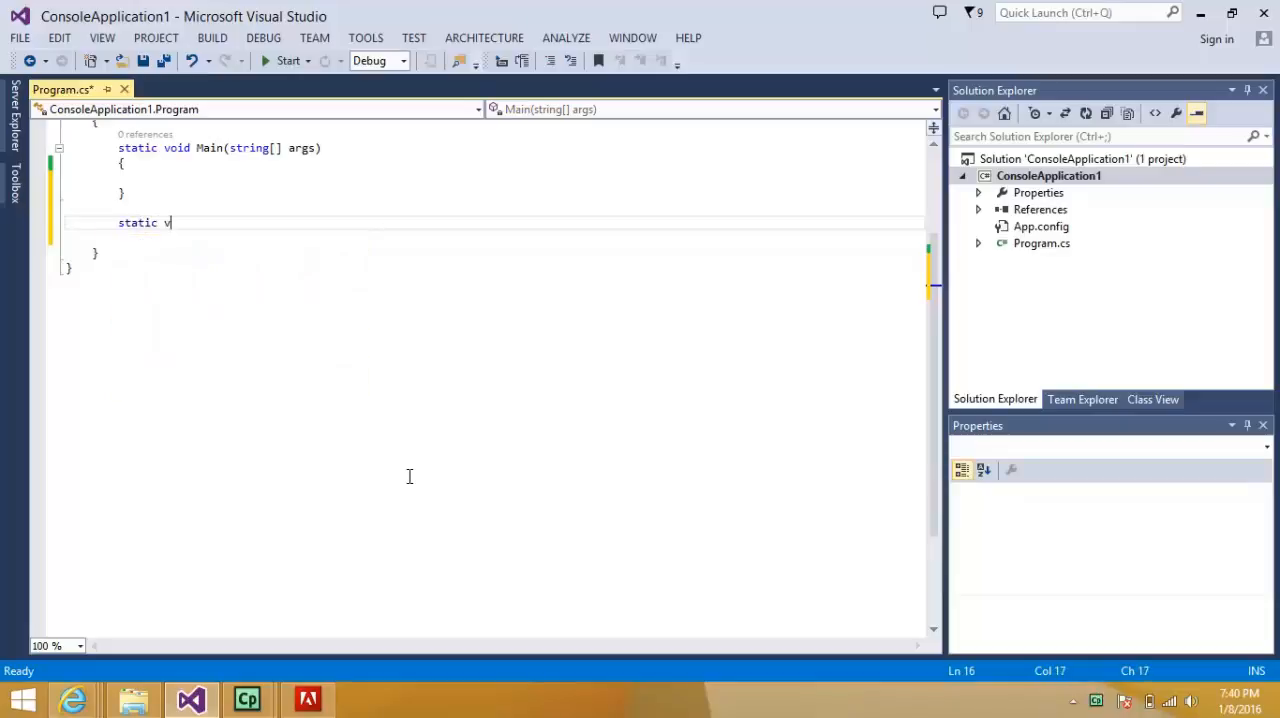
{"action": "type", "text": "oid"}
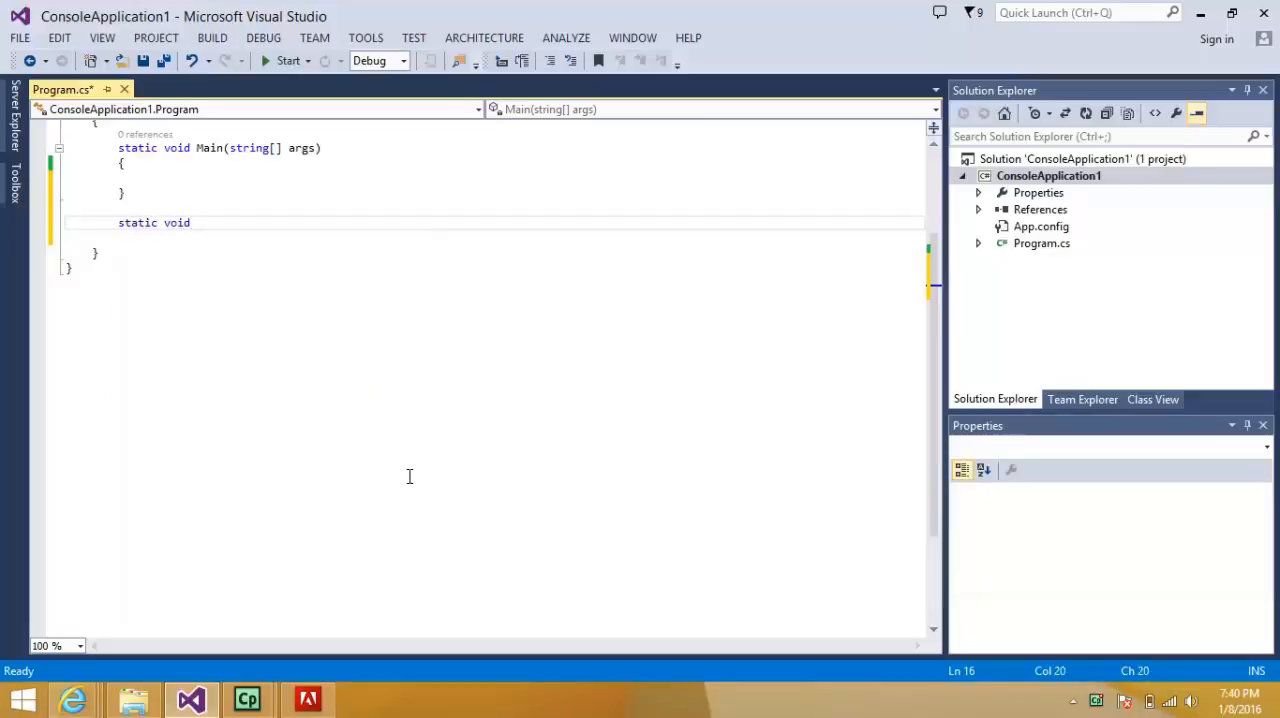
{"action": "type", "text": "int"}
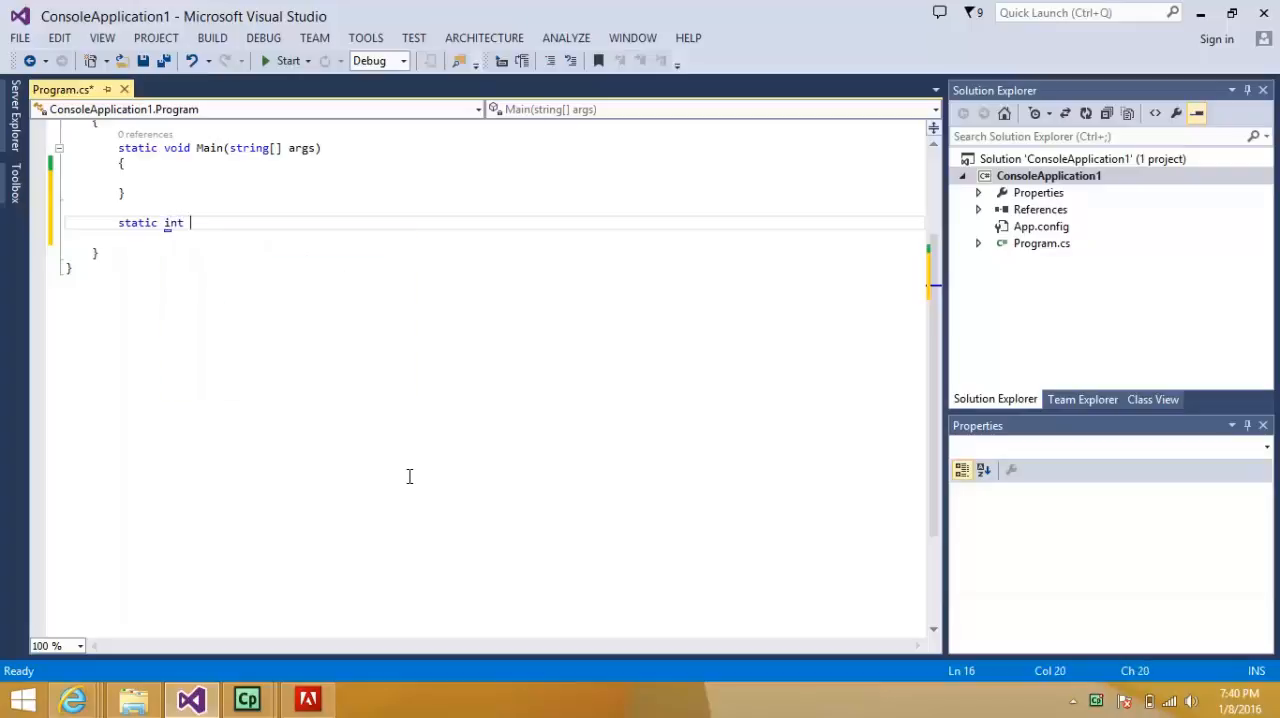
{"action": "type", "text": "Test1(ref"}
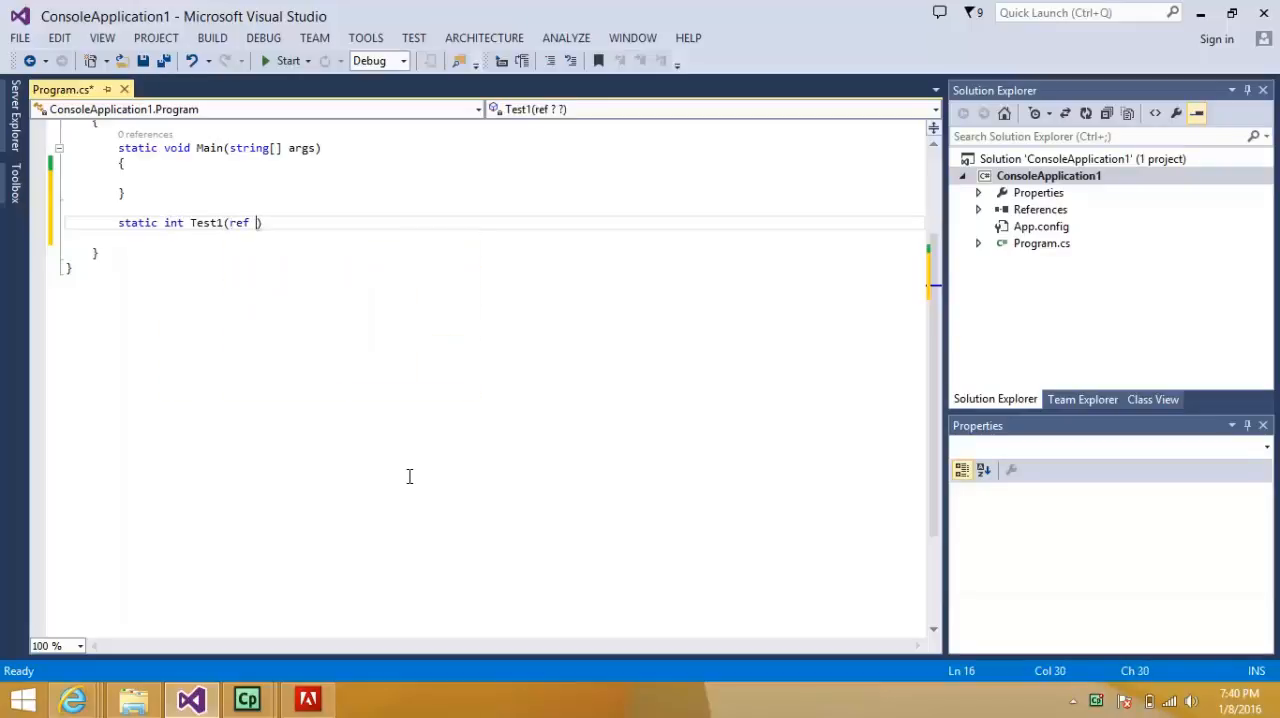
{"action": "type", "text": "int x"}
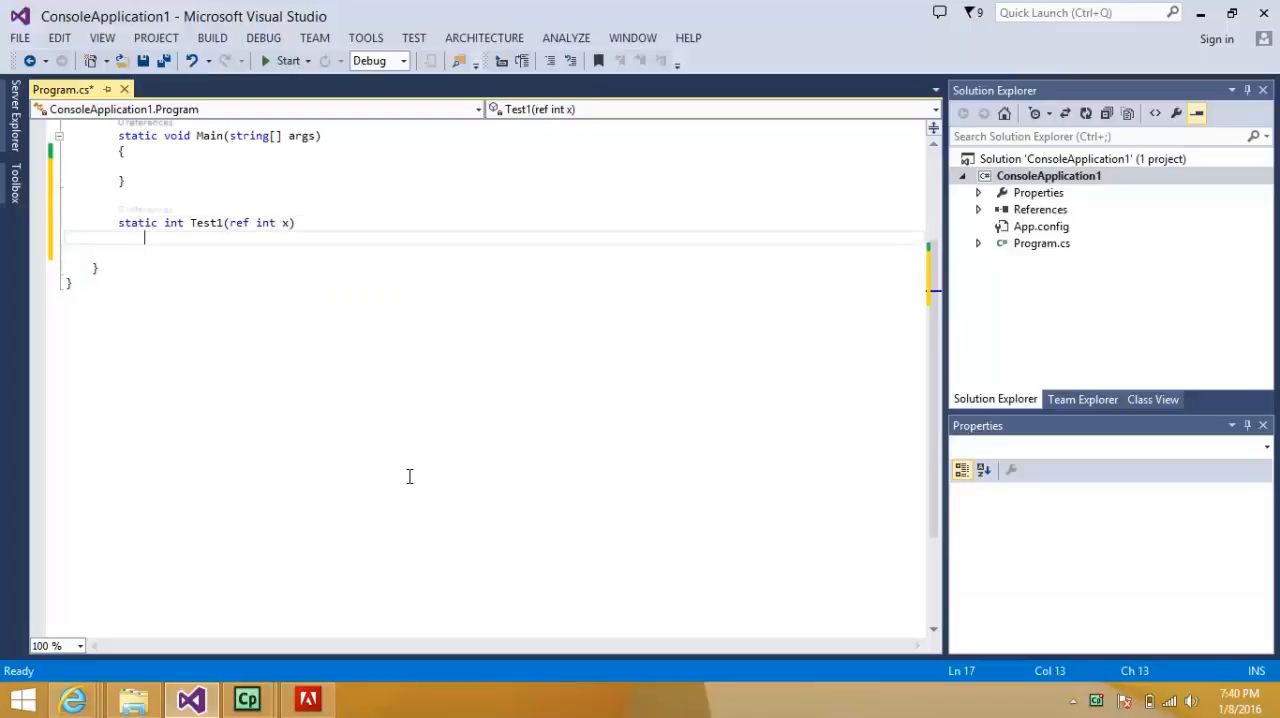
{"action": "type", "text": "{"}
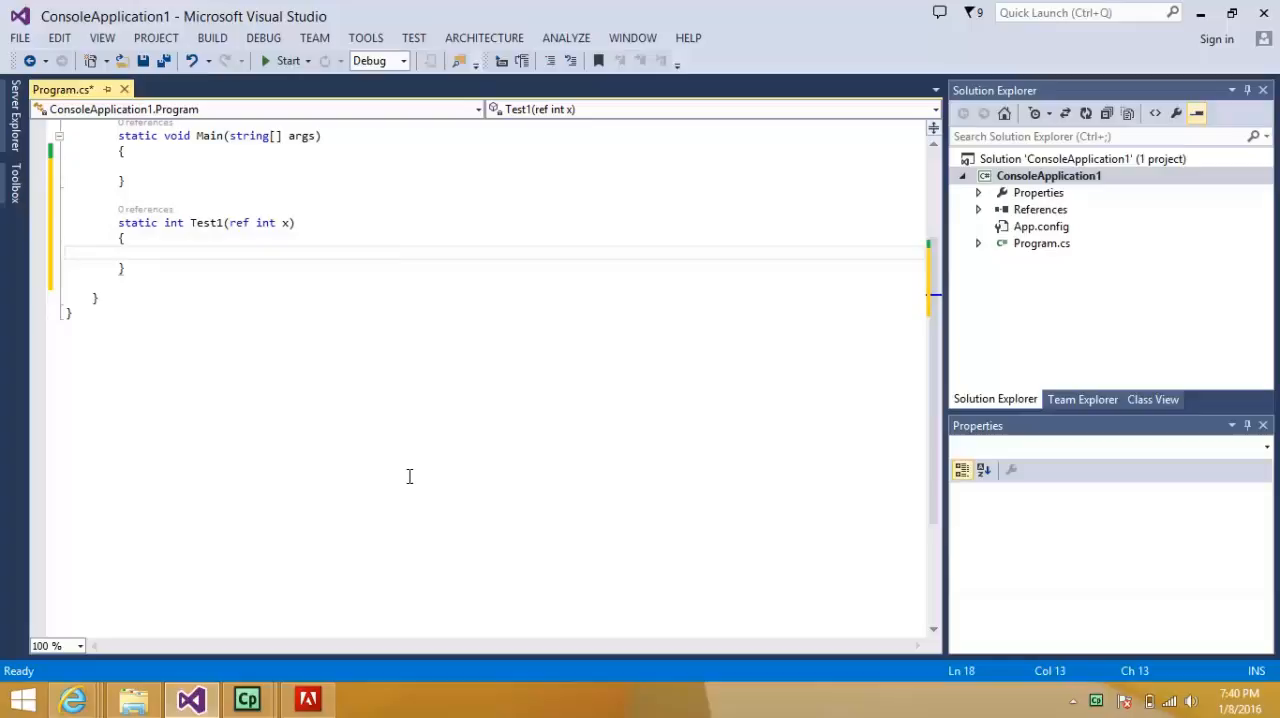
{"action": "type", "text": "x="}
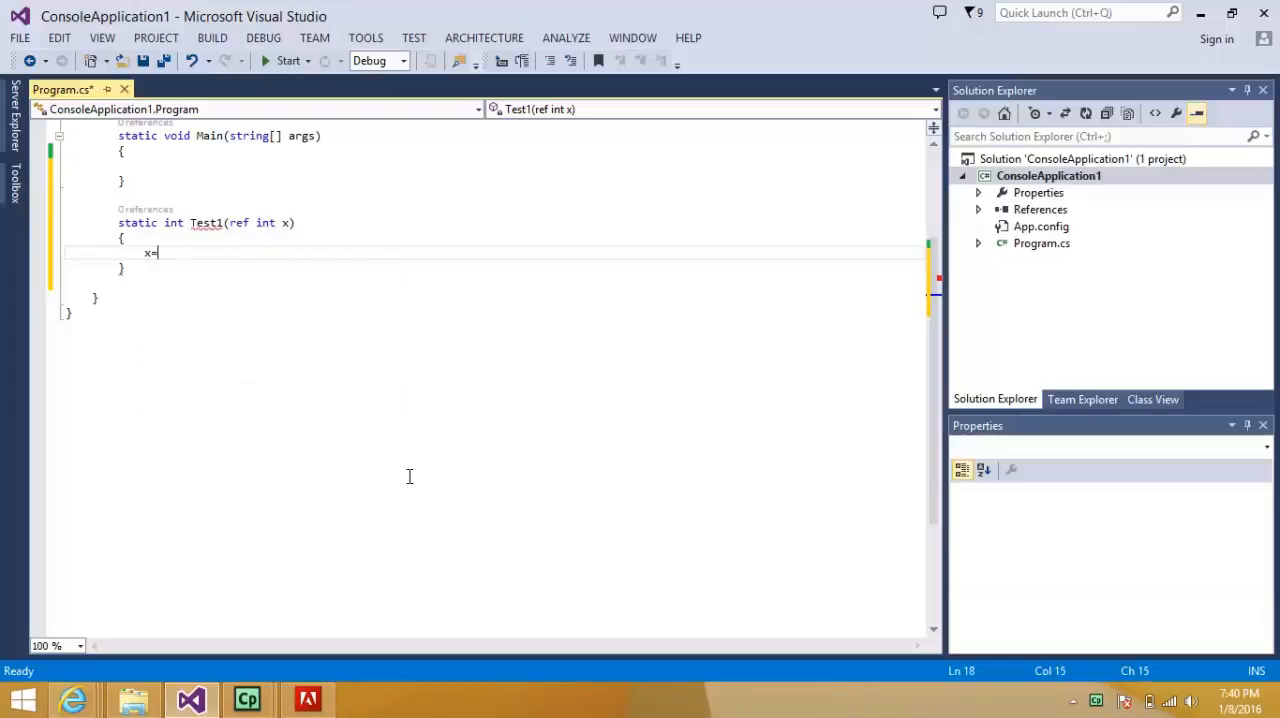
{"action": "type", "text": "20;"}
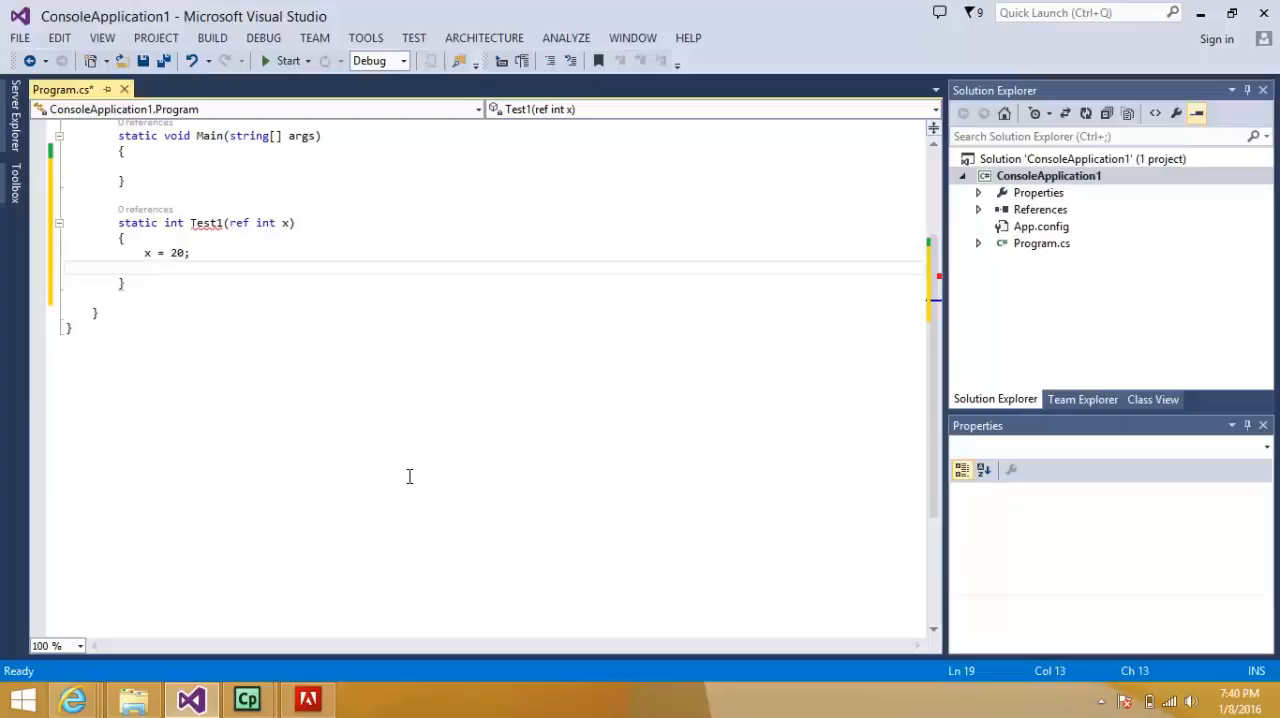
{"action": "type", "text": "return x;"}
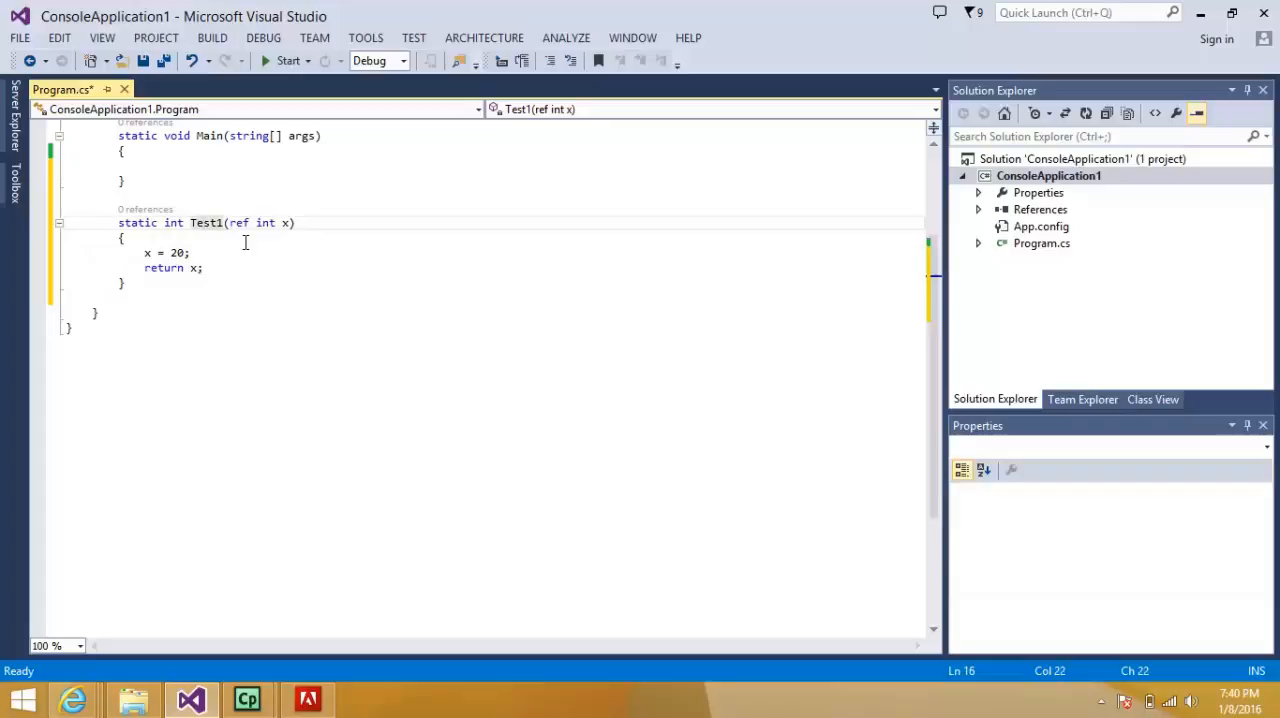
{"action": "double_click", "coordinate": [238, 222]}
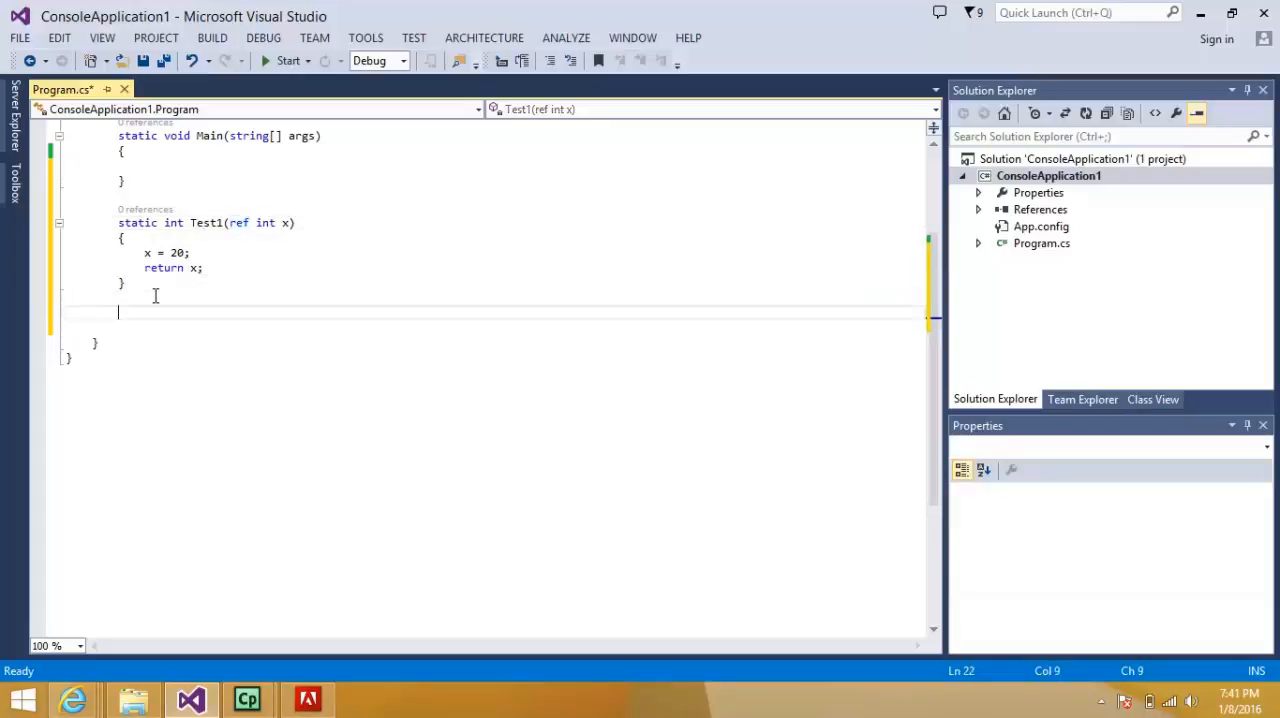
- Write static int Test2(out int y) { y = 5; return y; } using IntelliSense
{"action": "type", "text": "static void"}
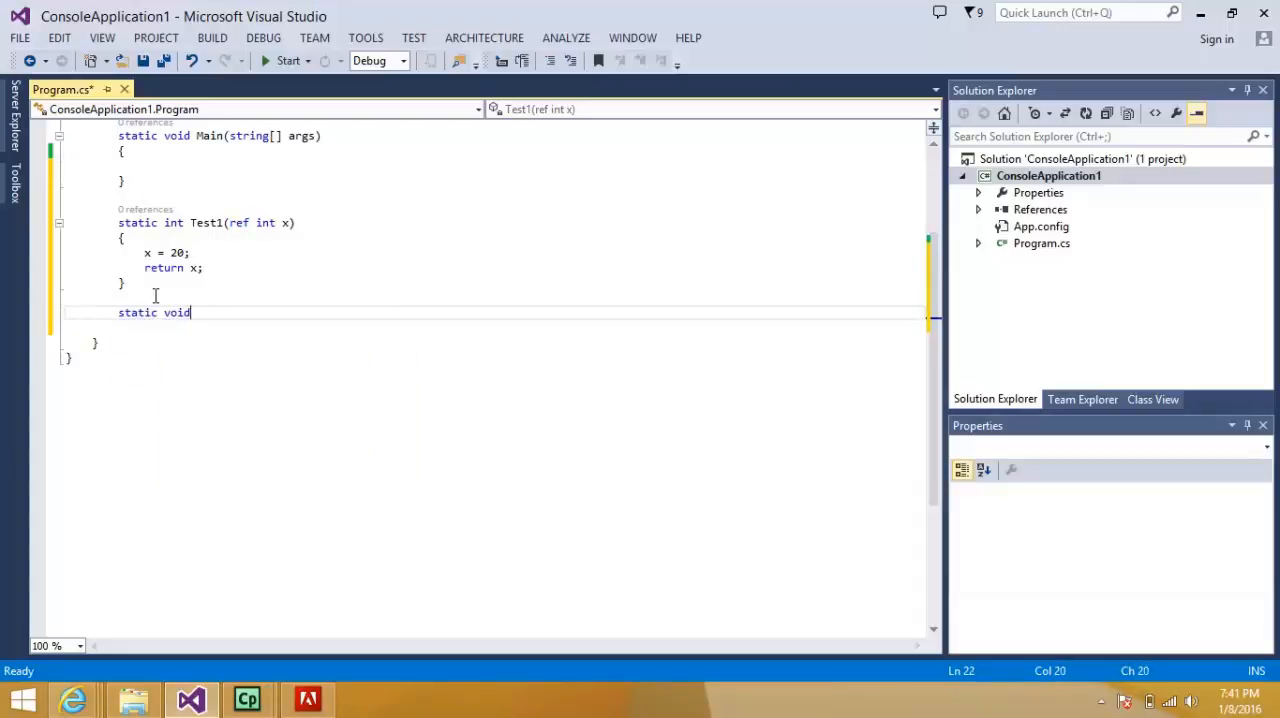
{"action": "type", "text": "int"}
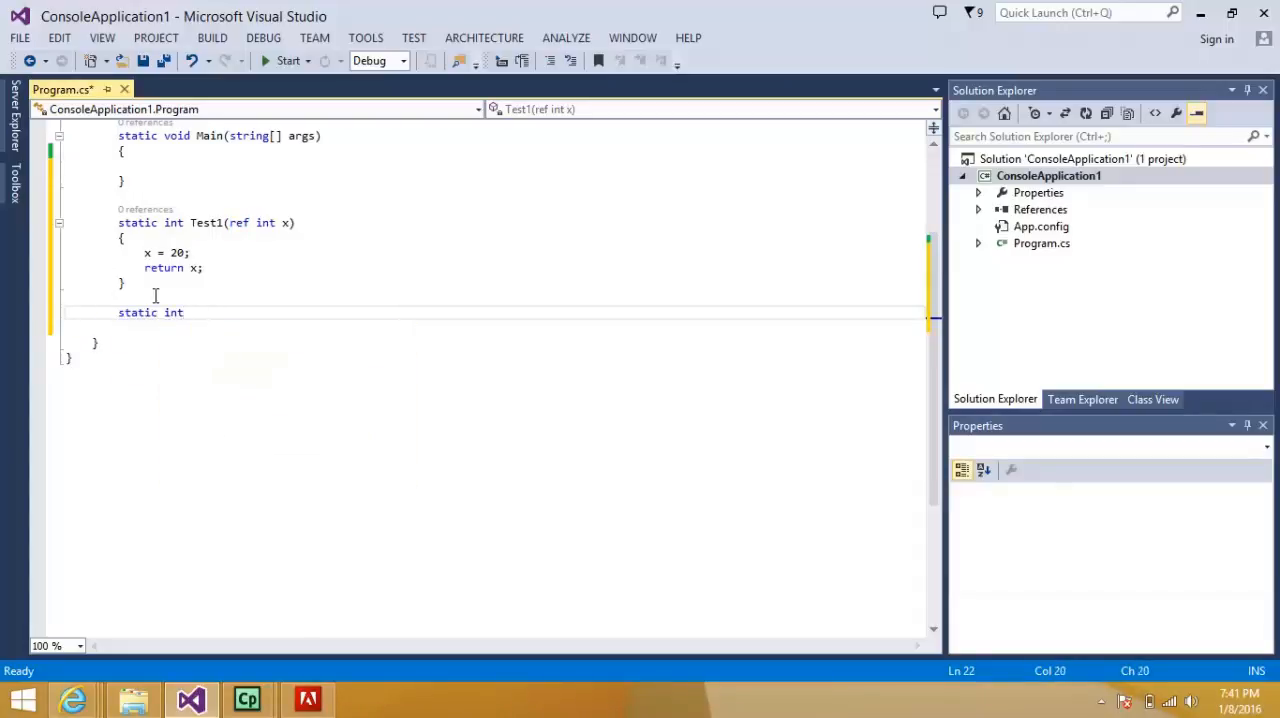
{"action": "type", "text": "Test2"}
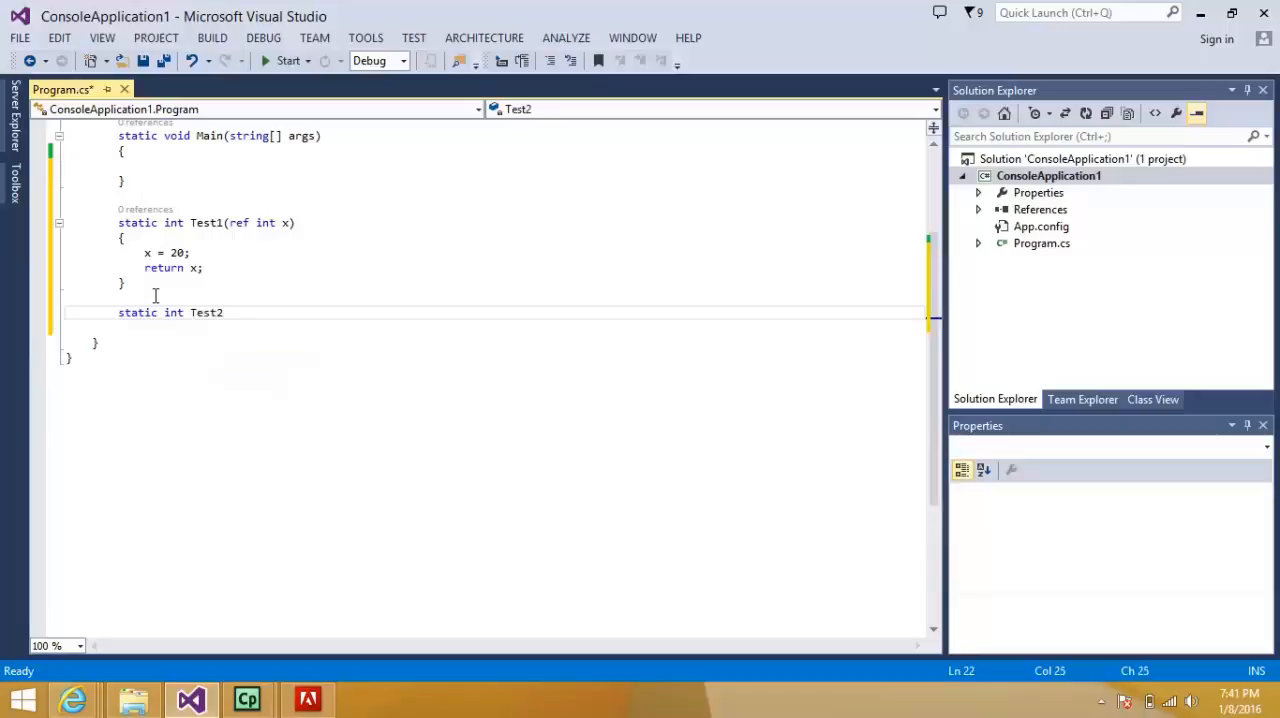
{"action": "type", "text": "("}
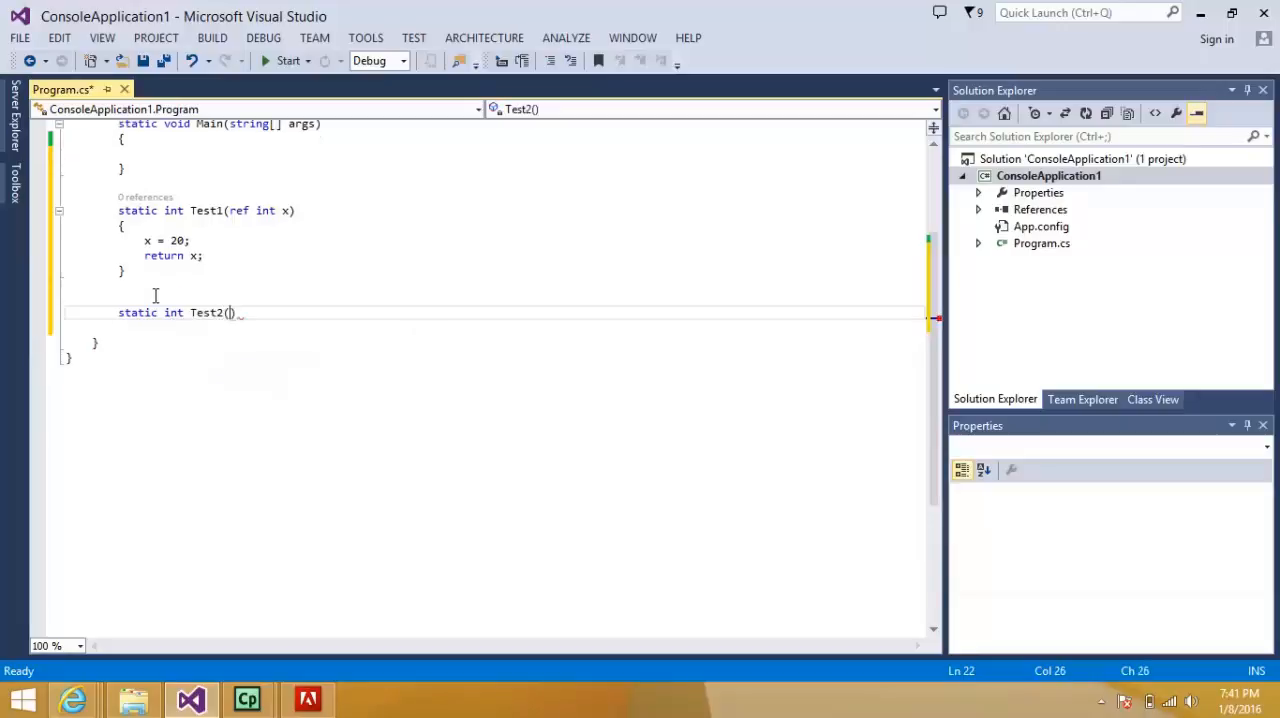
{"action": "type", "text": "out int y"}
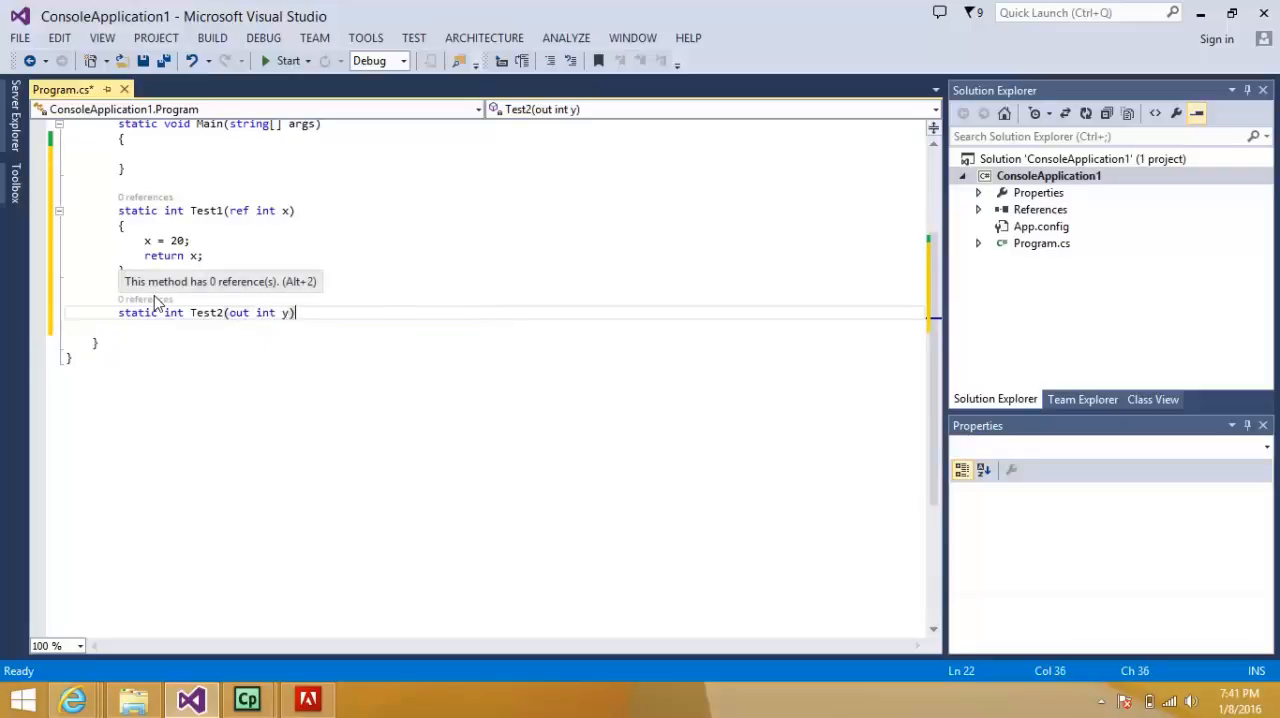
{"action": "key", "text": "Enter"}
{"action": "type", "text": "{"}
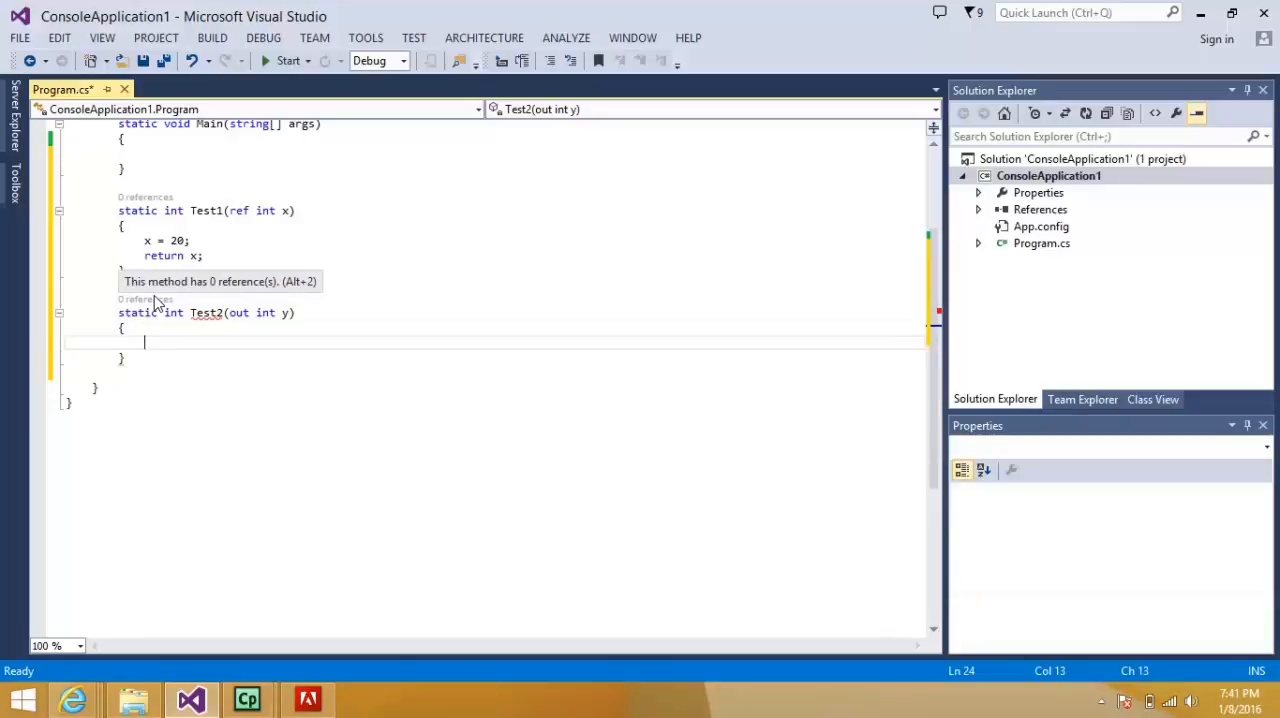
{"action": "type", "text": "y=5"}
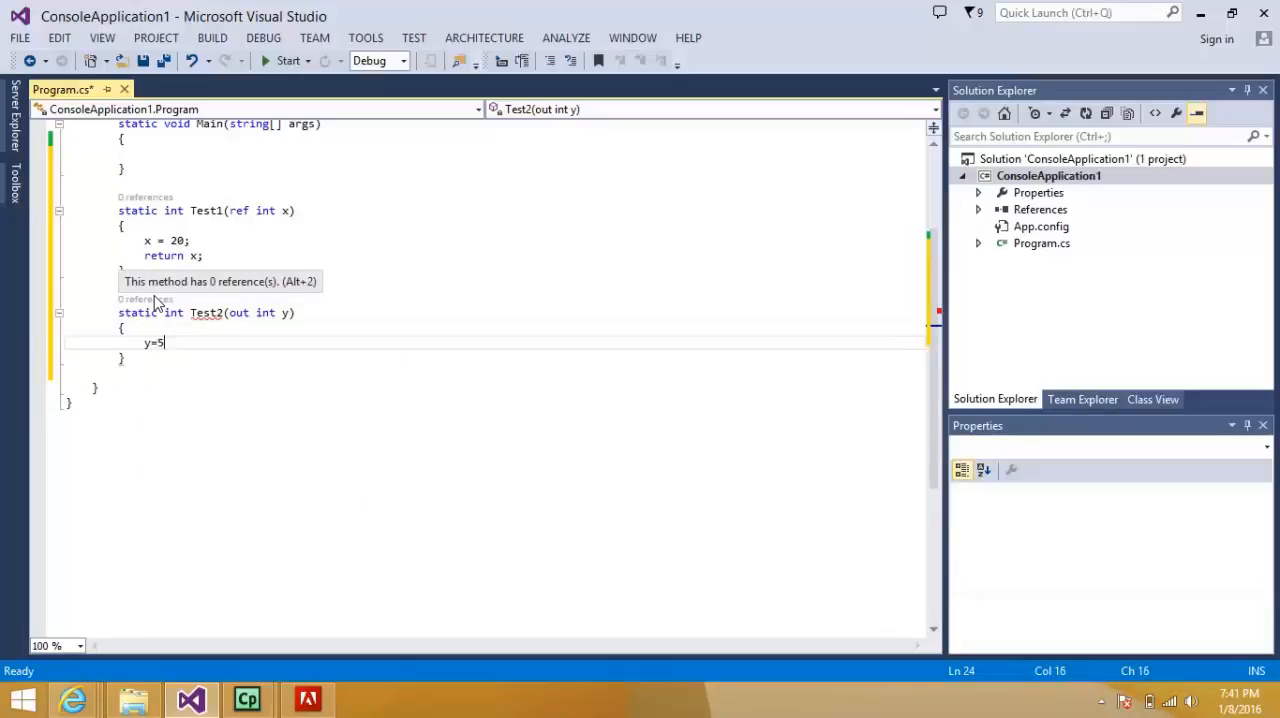
{"action": "type", "text": ";"}
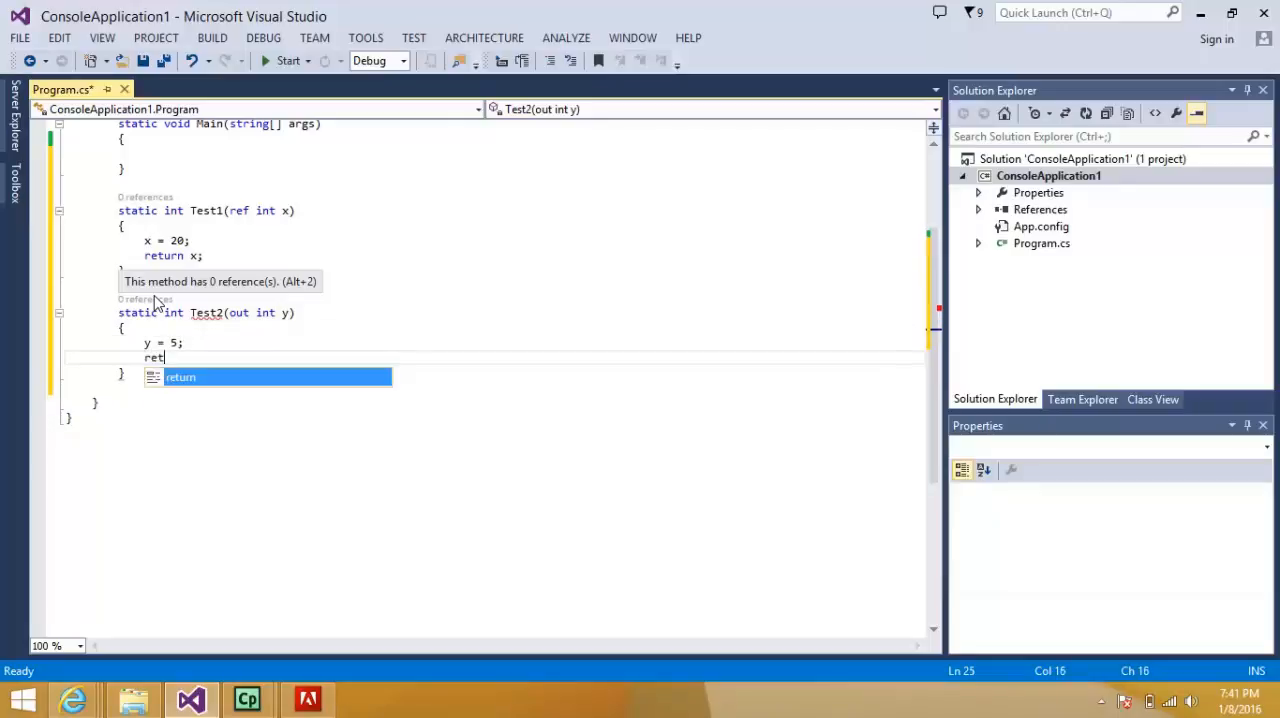
{"action": "key", "text": "Tab"}
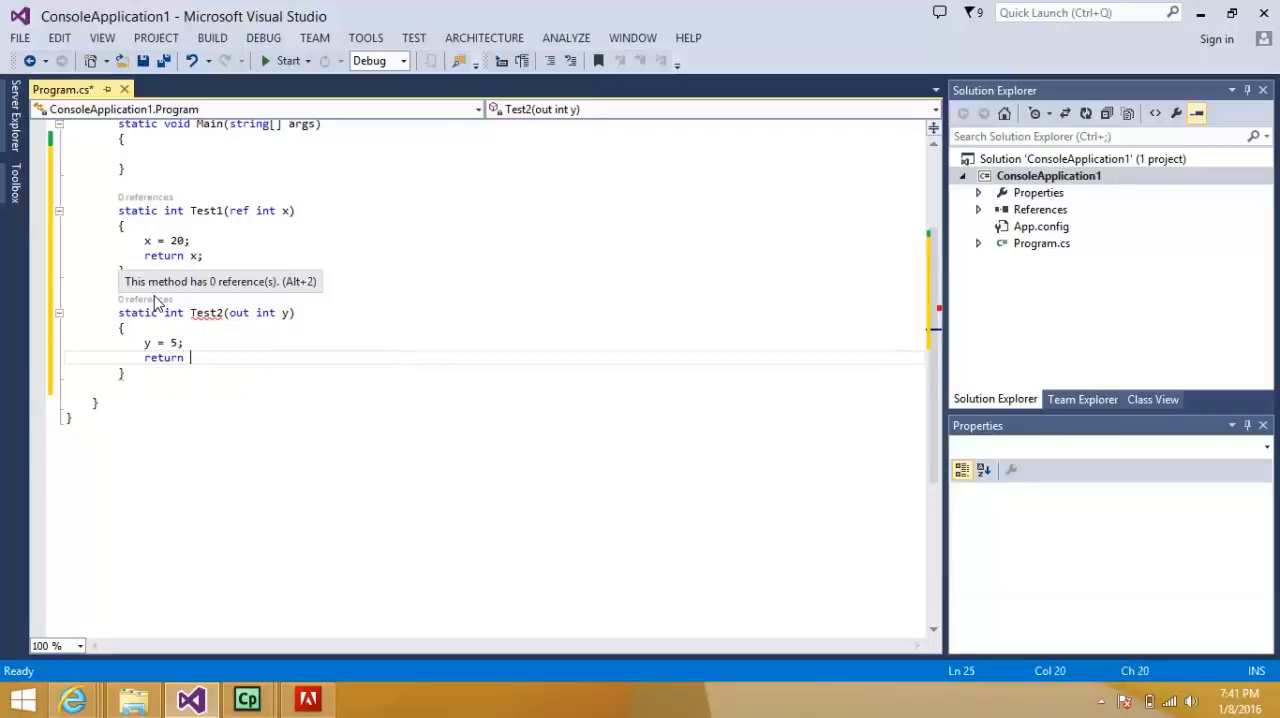
{"action": "type", "text": "y;"}
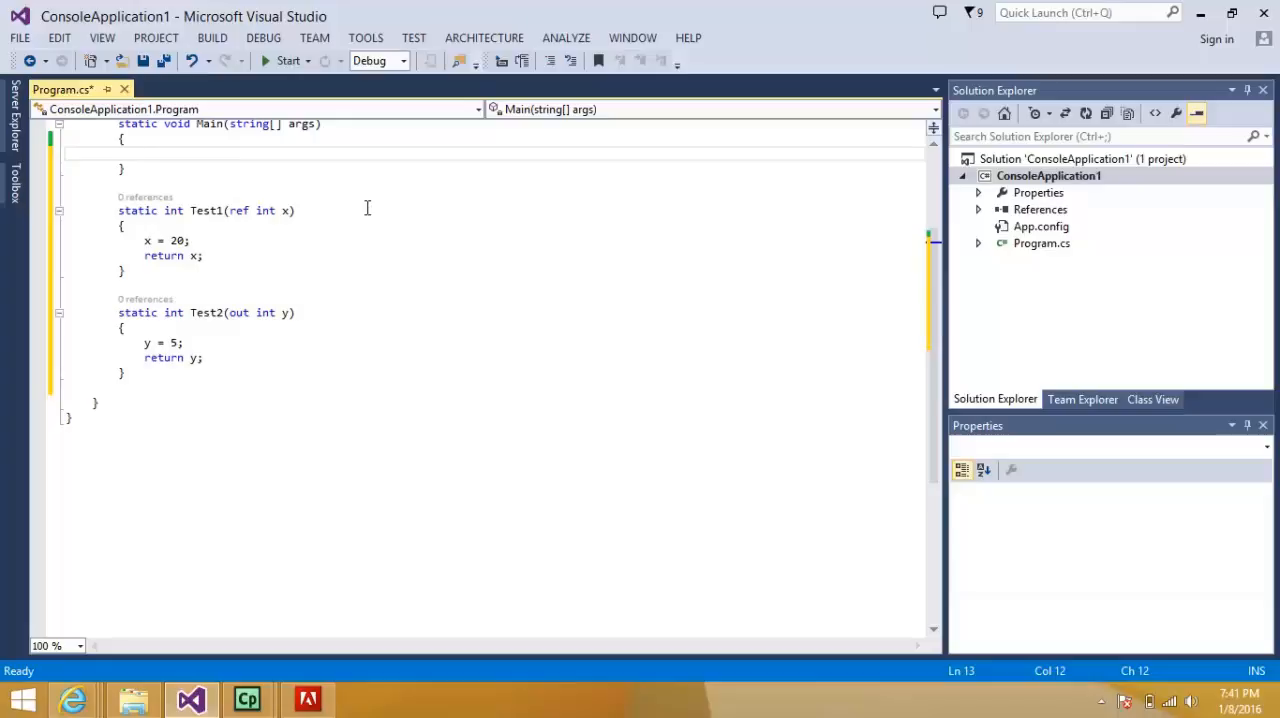
- Declare local variables int x = 10; and int y = 20; inside Main
{"action": "left_click", "coordinate": [137, 152]}
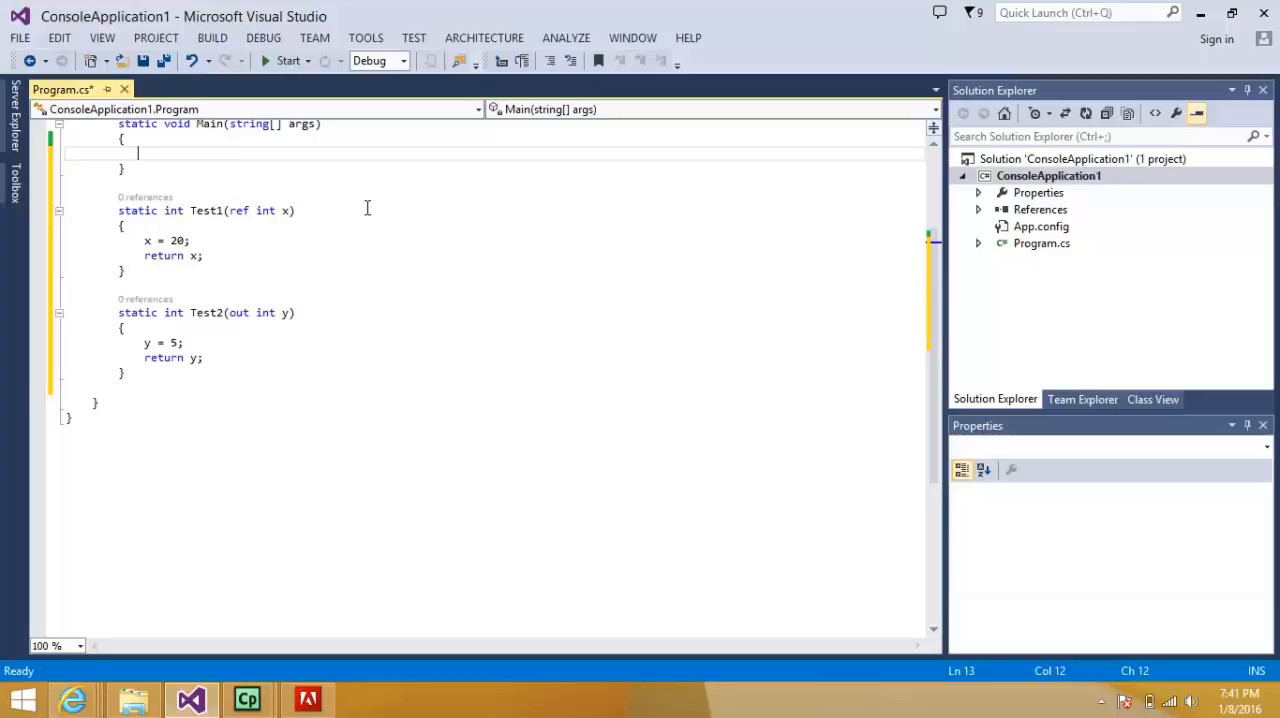
{"action": "type", "text": "int"}
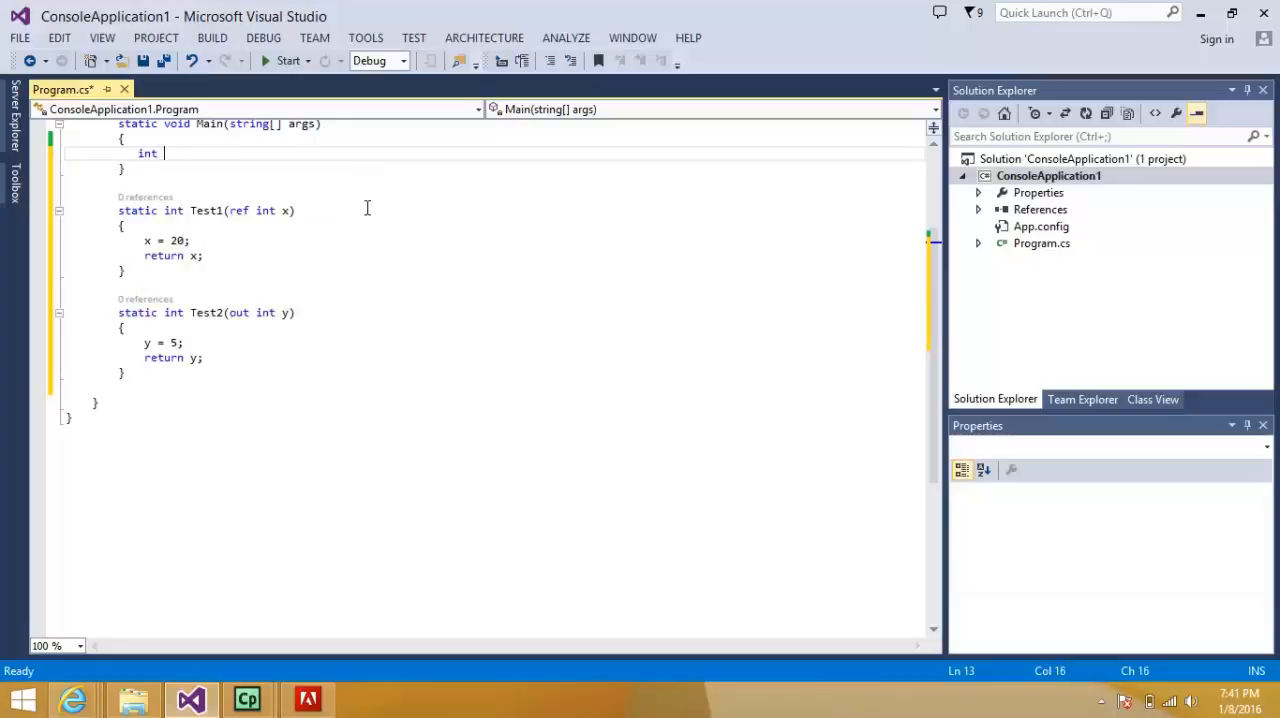
{"action": "type", "text": "x=10"}
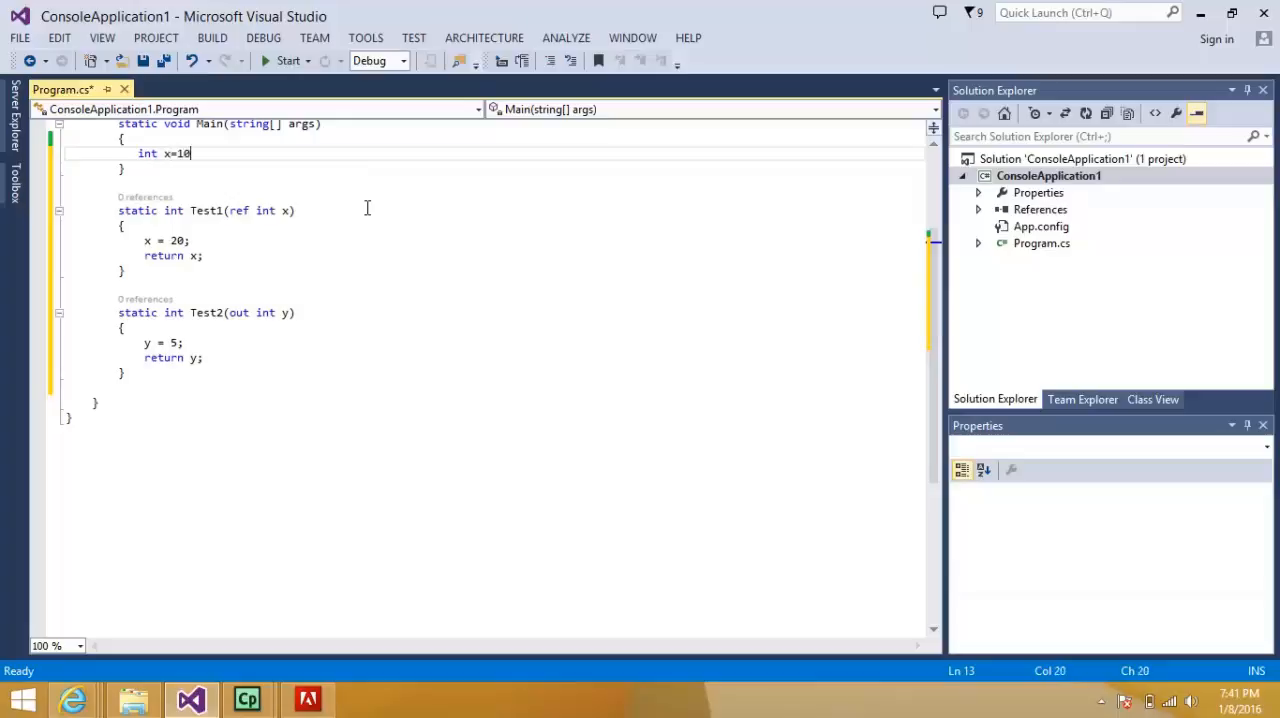
{"action": "type", "text": "= 10;"}
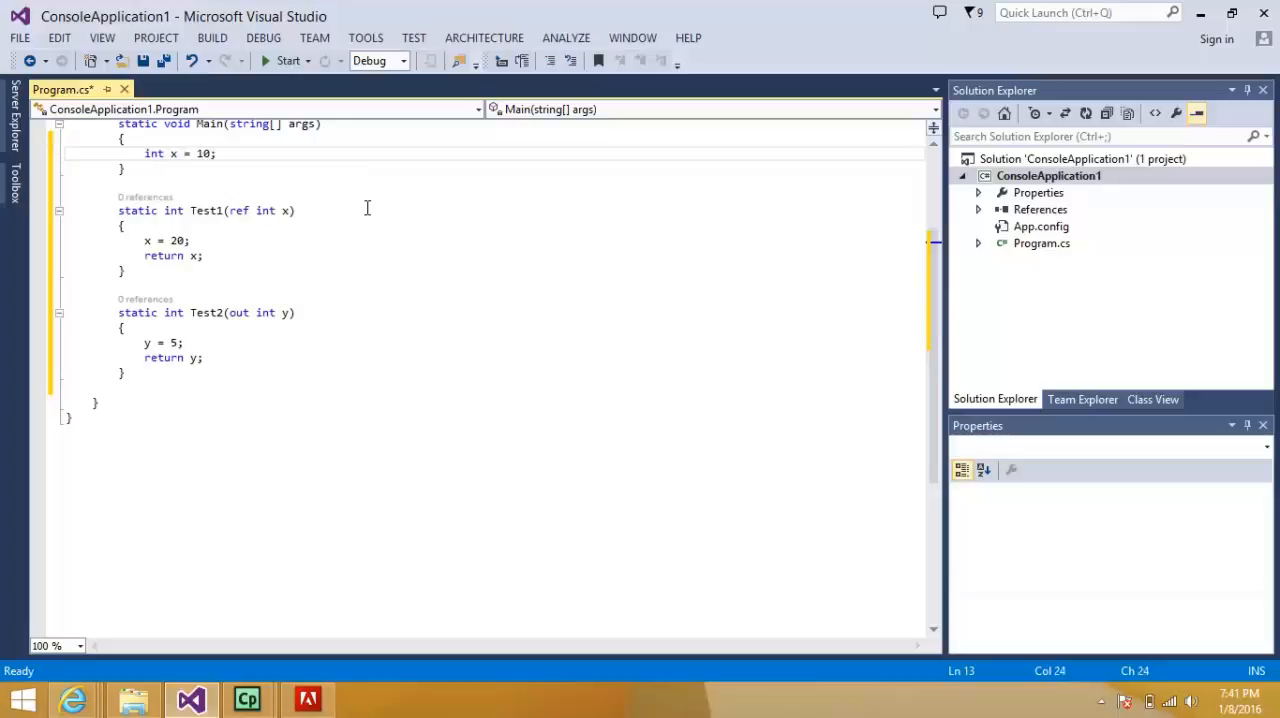
{"action": "type", "text": "int y="}
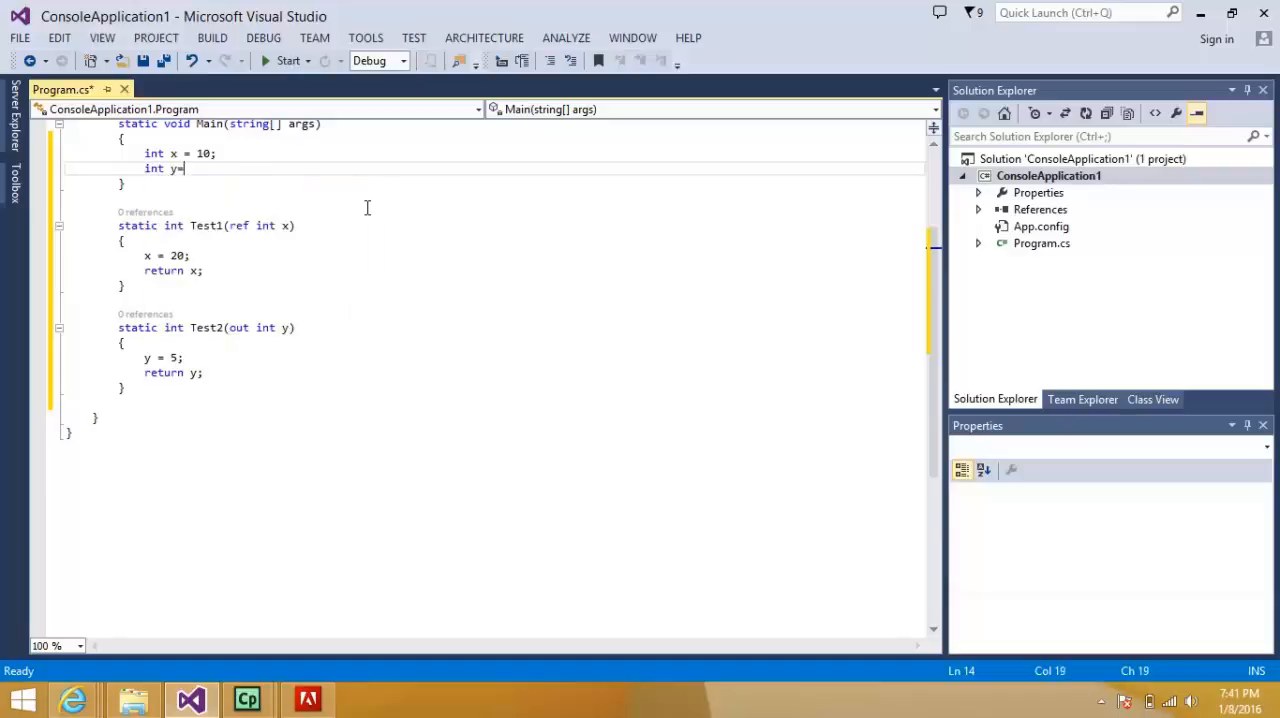
{"action": "type", "text": "20"}
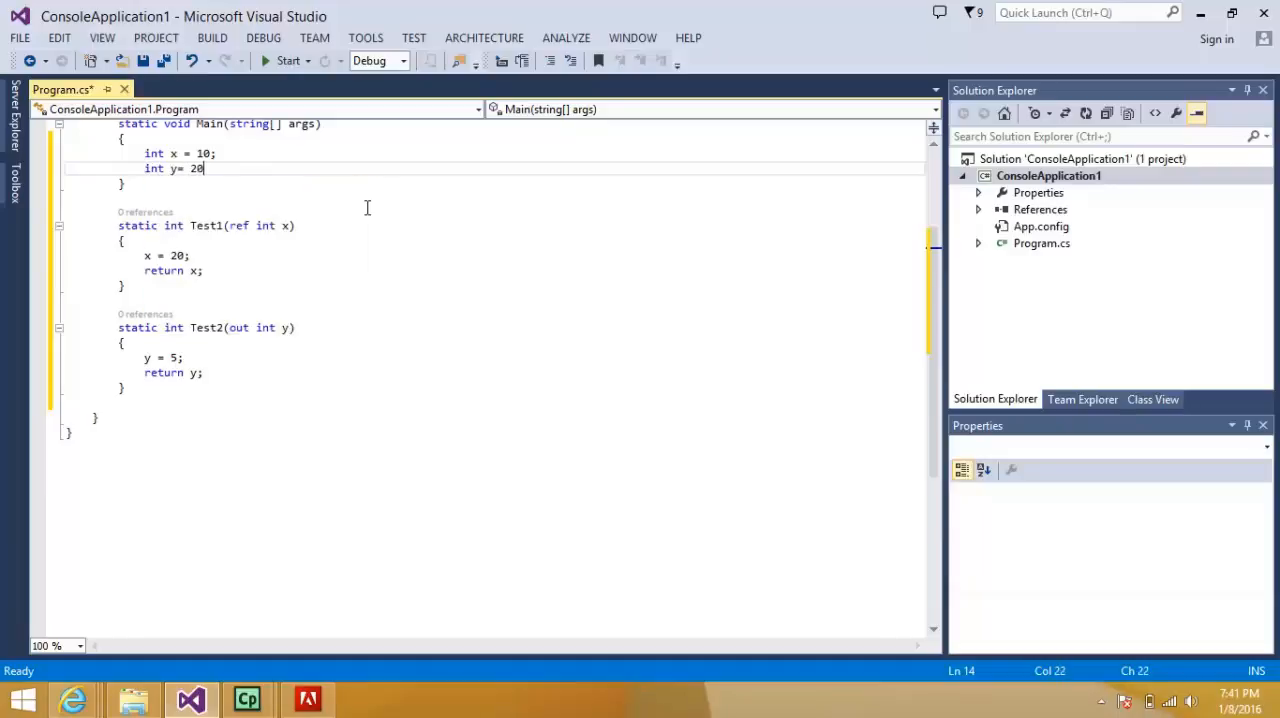
{"action": "type", "text": ";"}
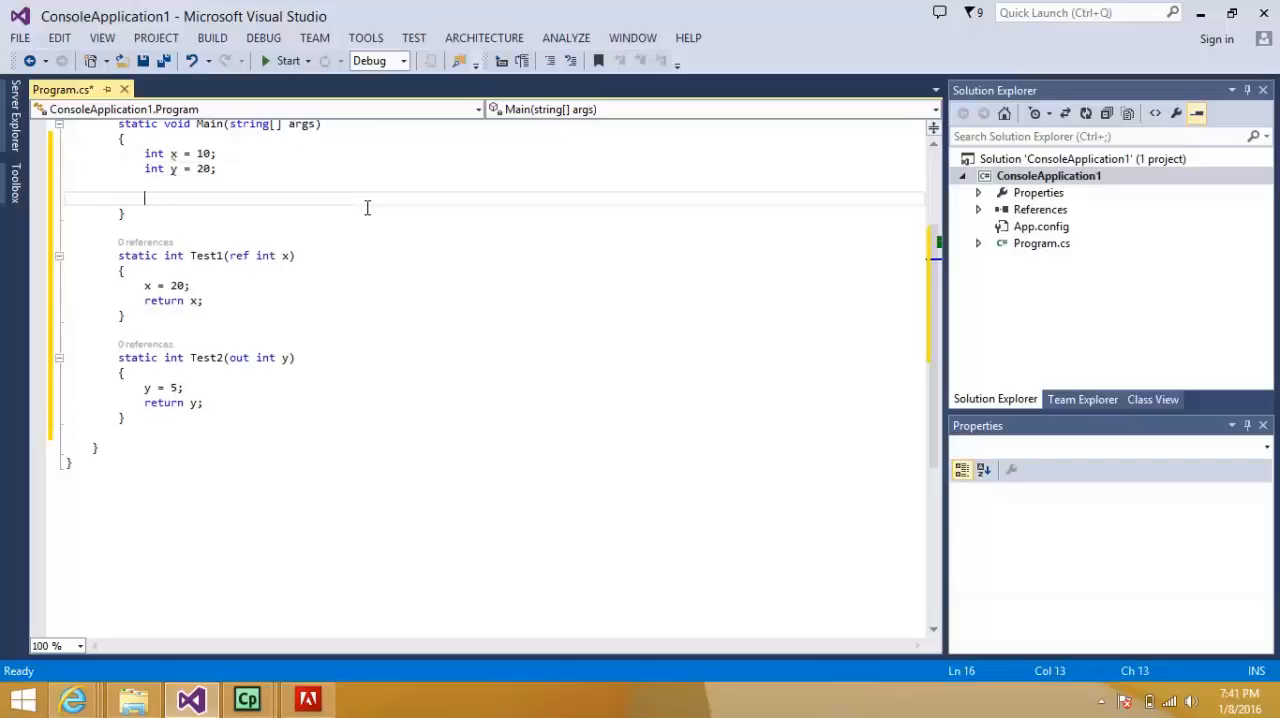
- Add Console.WriteLine(Test1(ref x)); and Console.WriteLine(Test2(out y)); to Main
{"action": "type", "text": "console.WriteLine"}
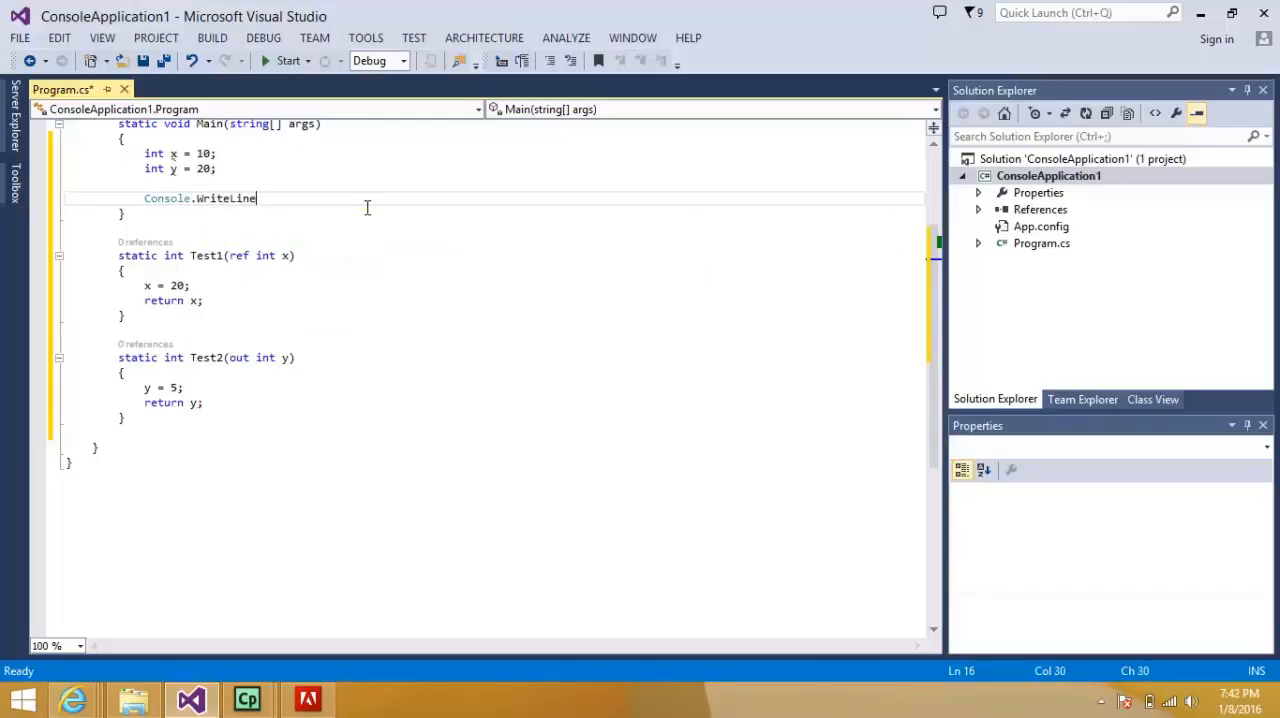
{"action": "type", "text": "("}
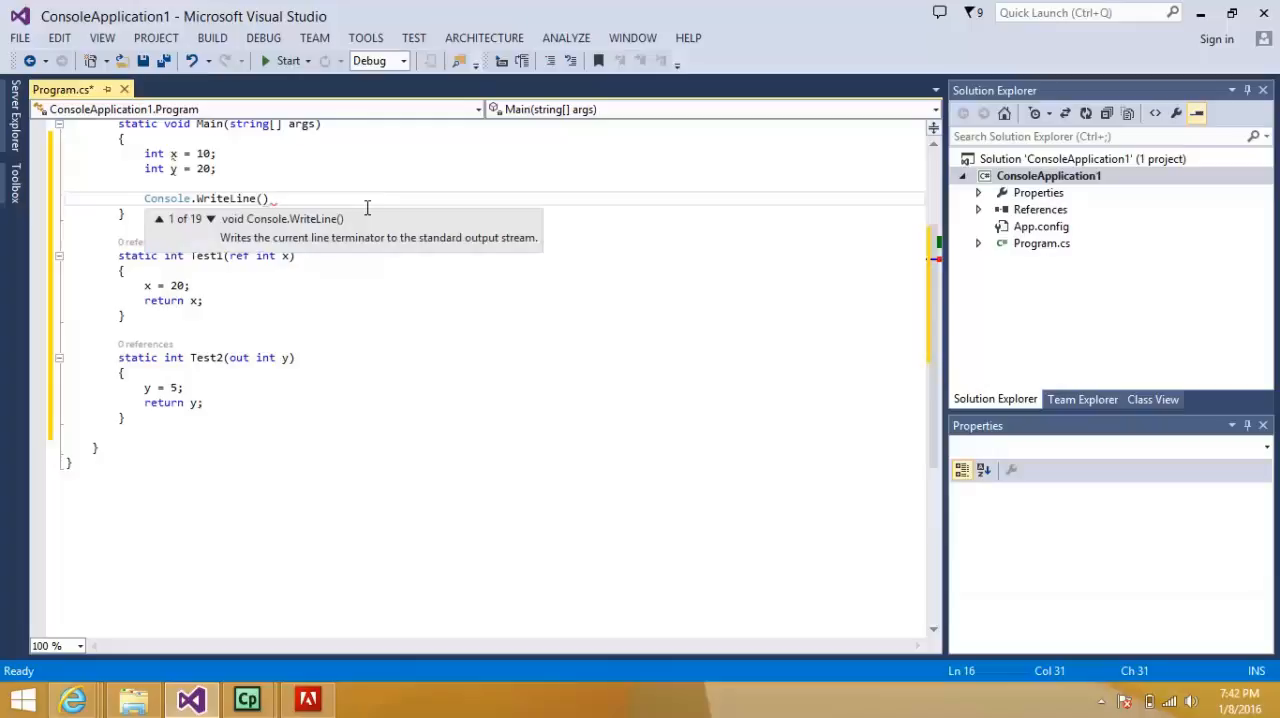
{"action": "type", "text": "Test1("}
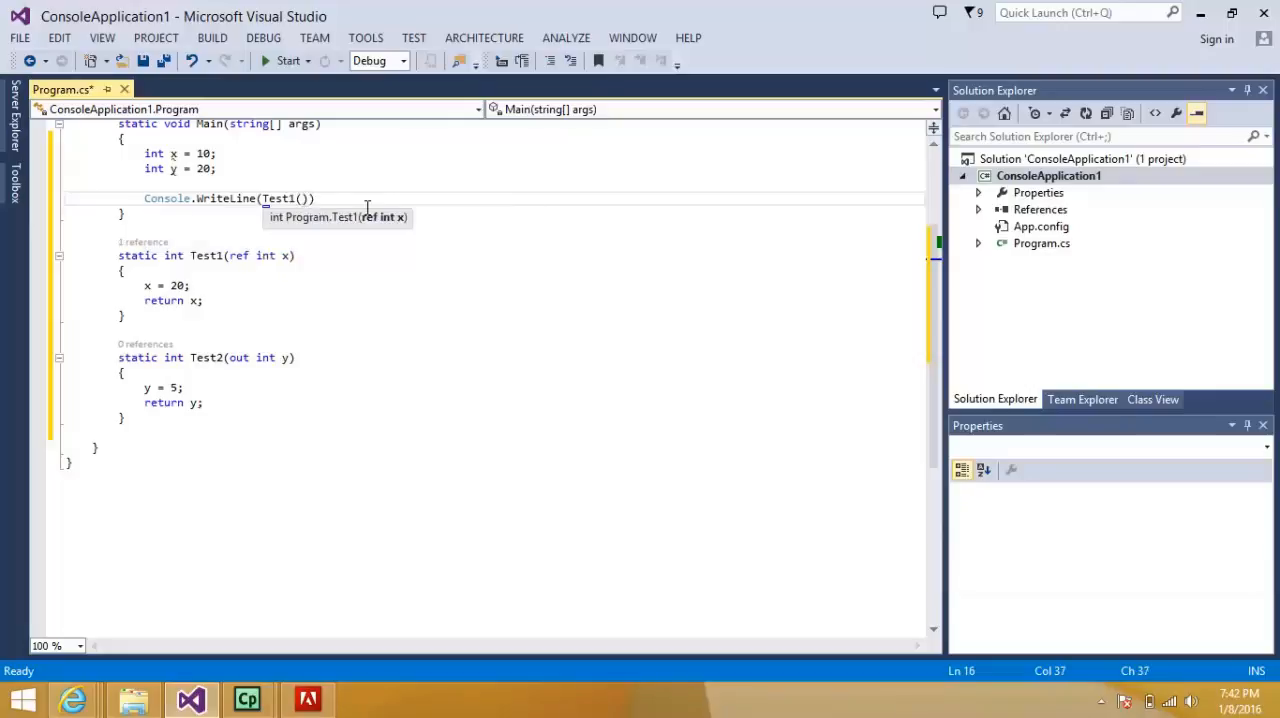
{"action": "type", "text": "ref"}
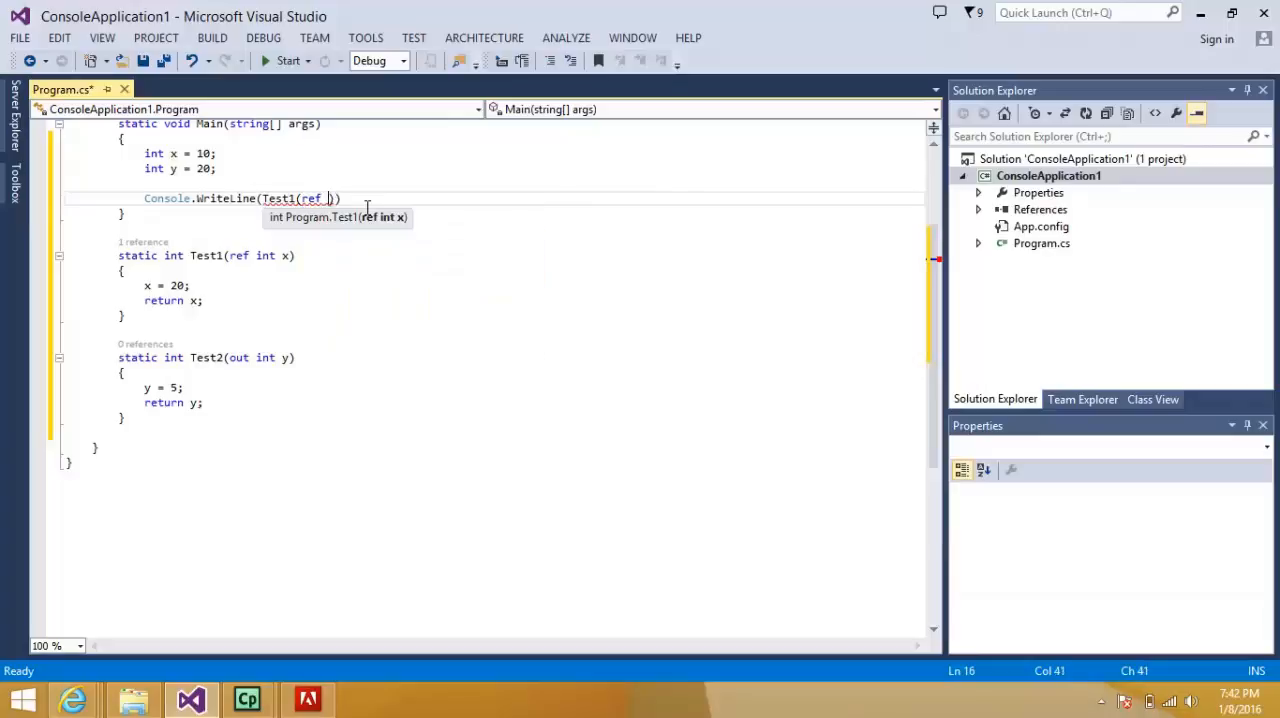
{"action": "type", "text": "x)"}
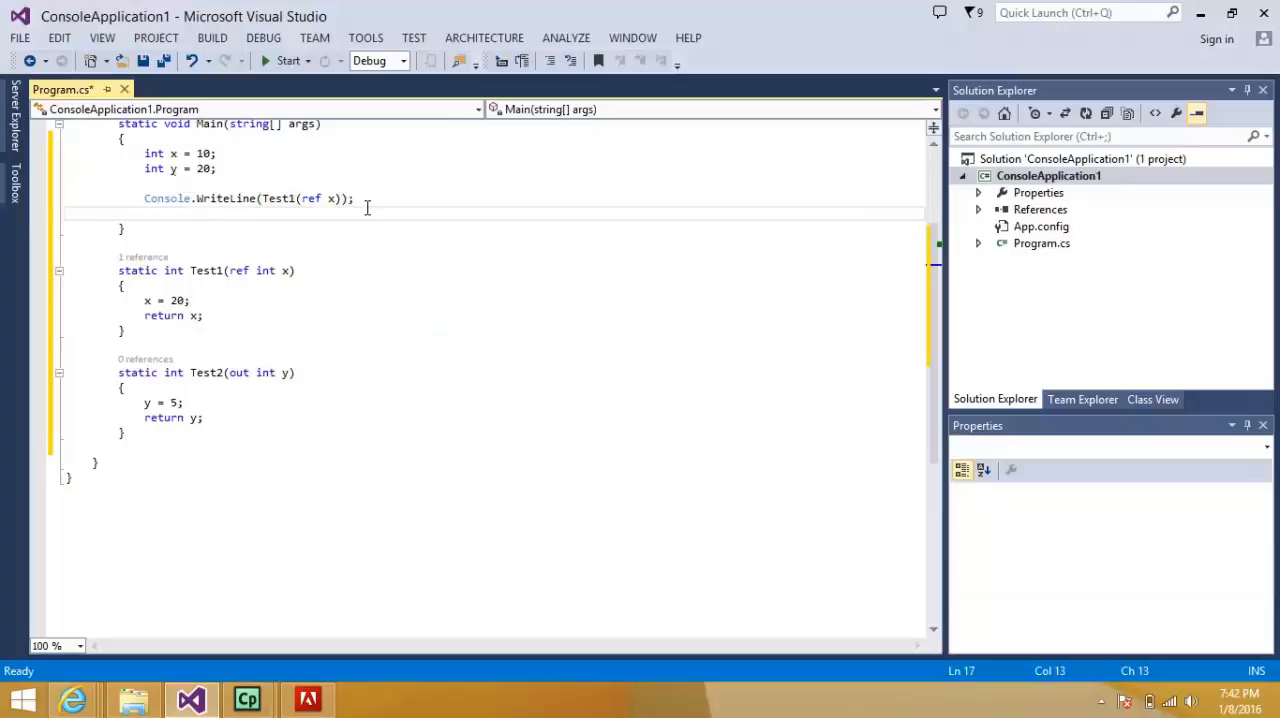
{"action": "type", "text": "Cons"}
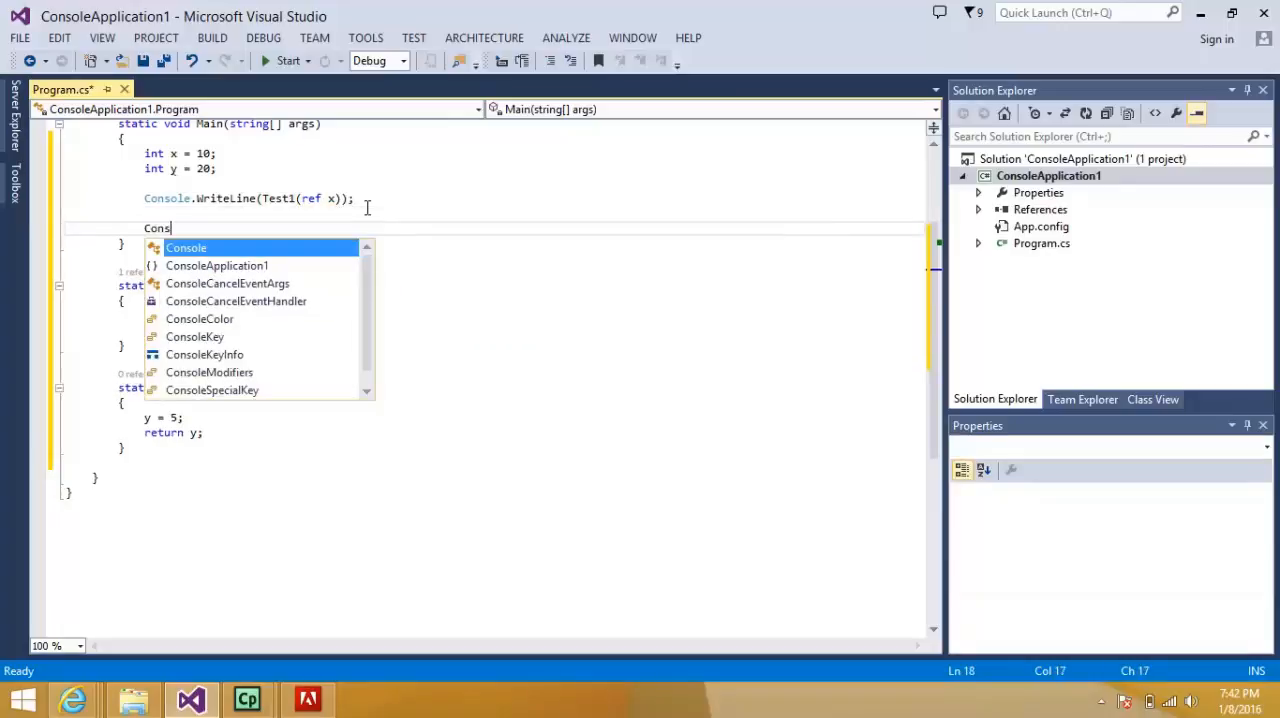
{"action": "type", "text": ".wr"}
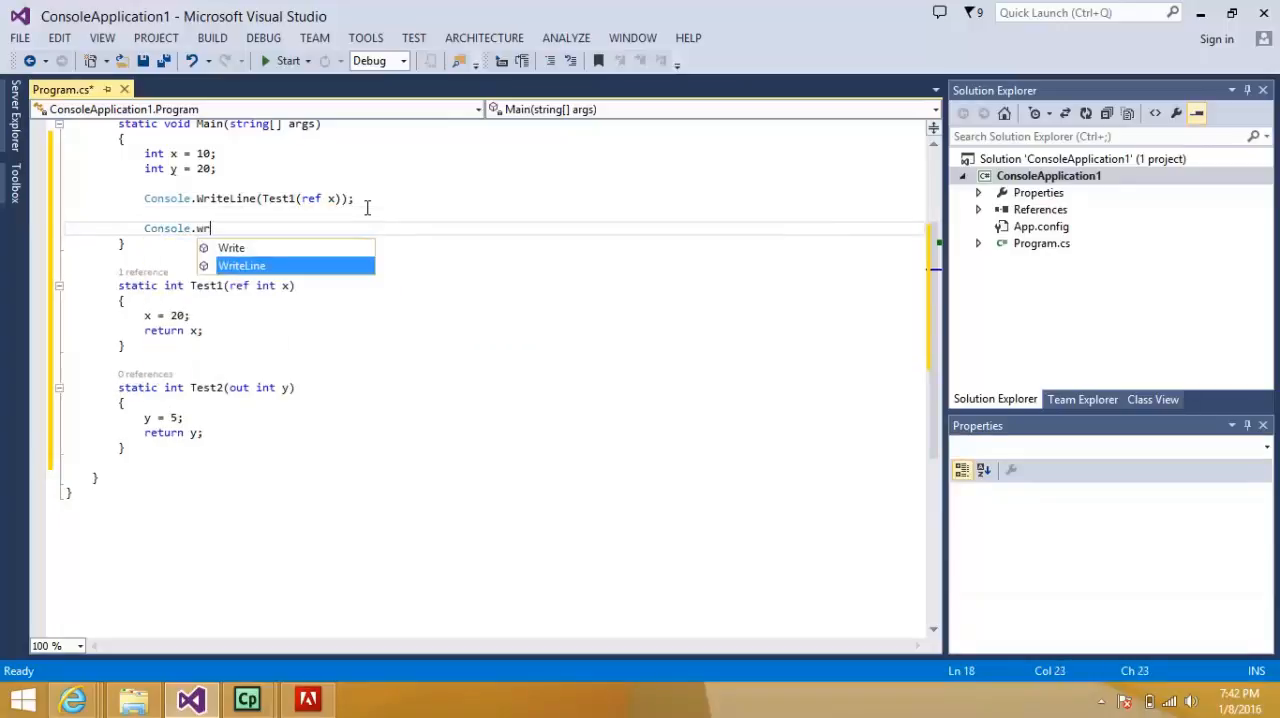
{"action": "type", "text": "Write"}
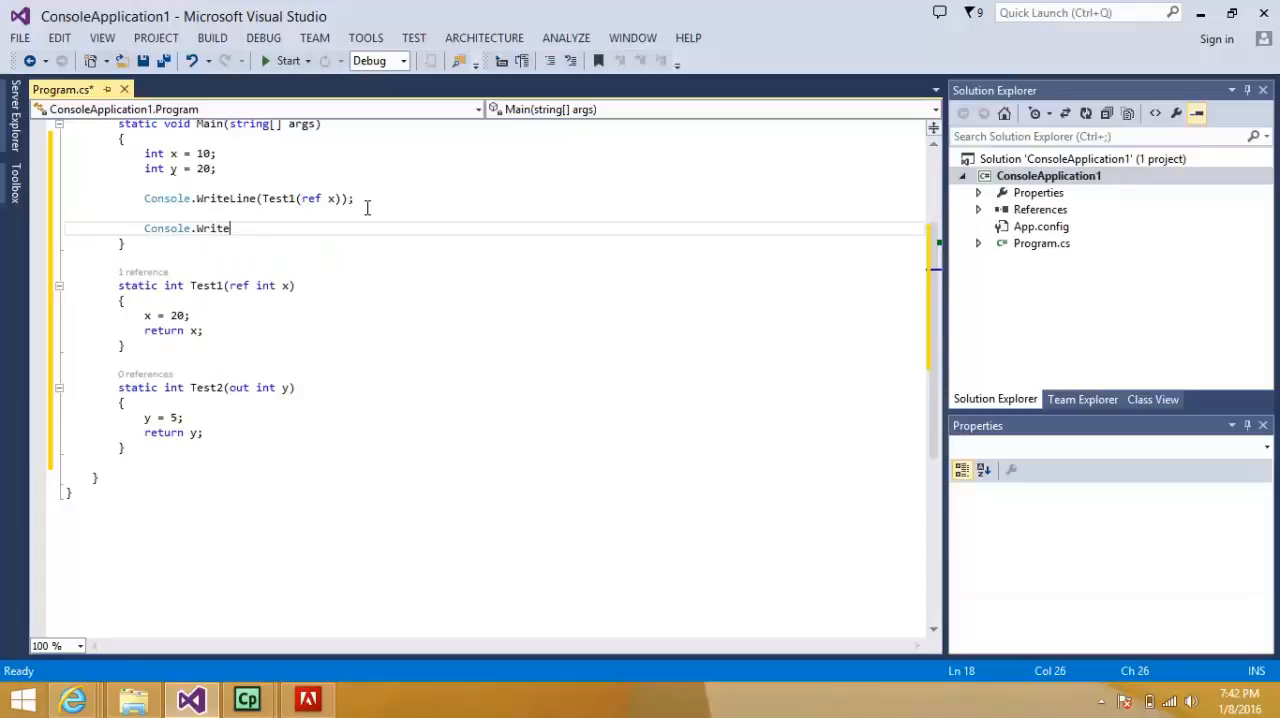
{"action": "type", "text": "Line()"}
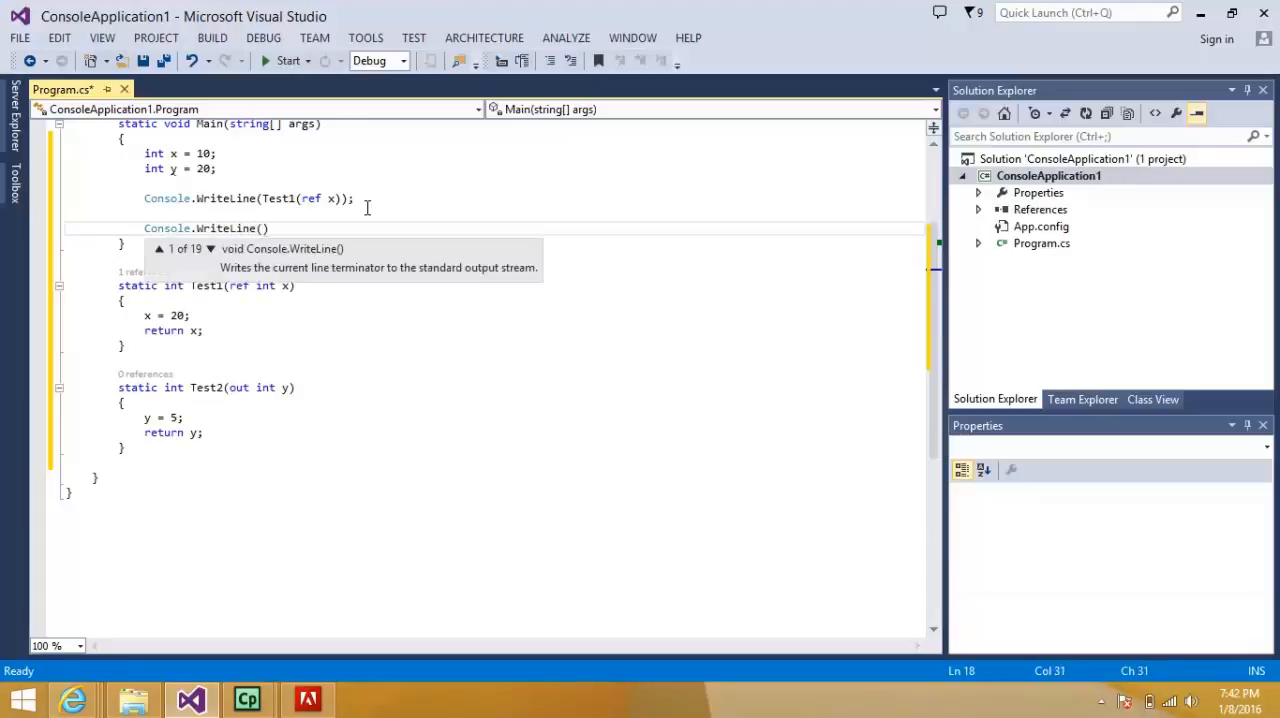
{"action": "type", "text": "Test2(out y"}
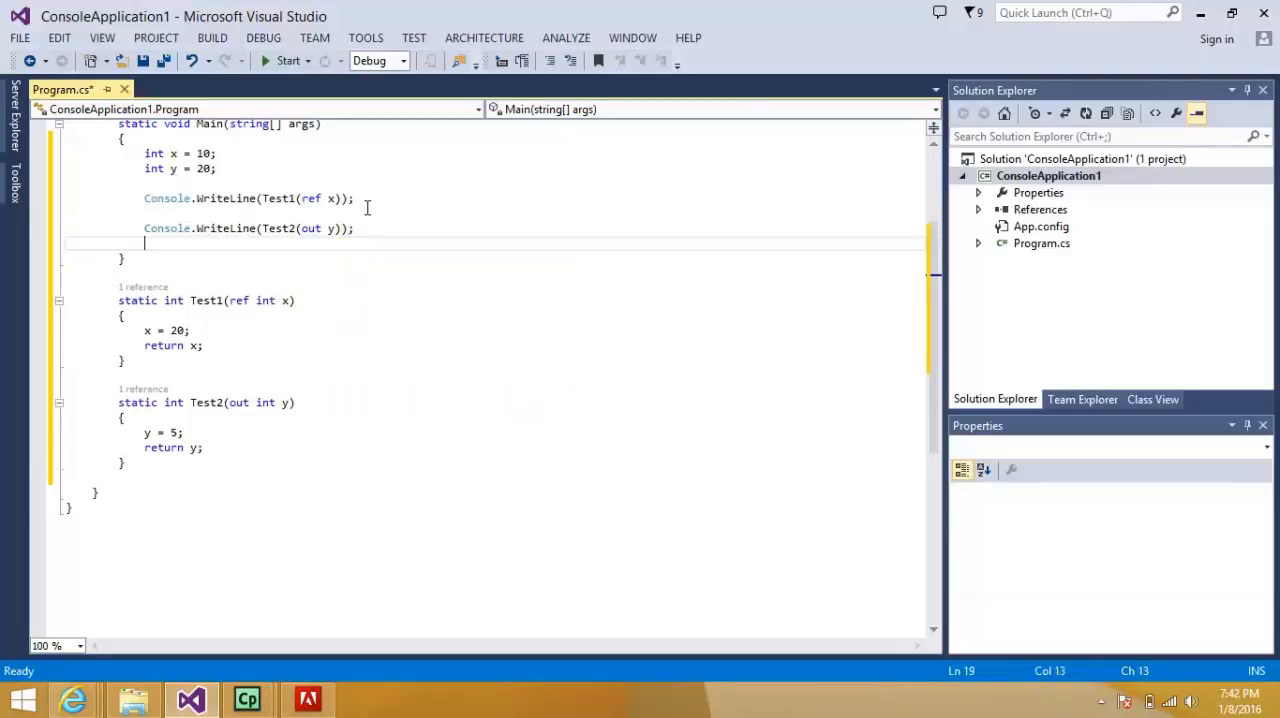
- End Main with Console.Read(); so the console waits for input
{"action": "type", "text": "Conso"}
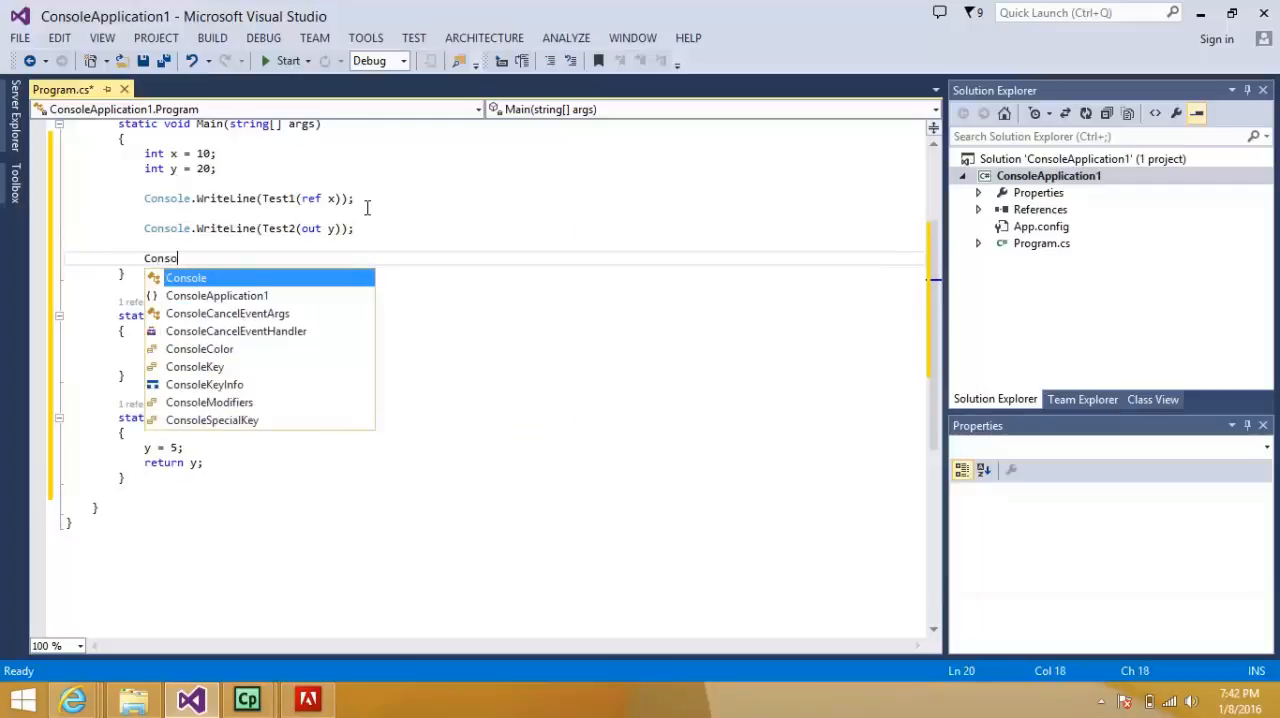
{"action": "type", "text": ".r"}
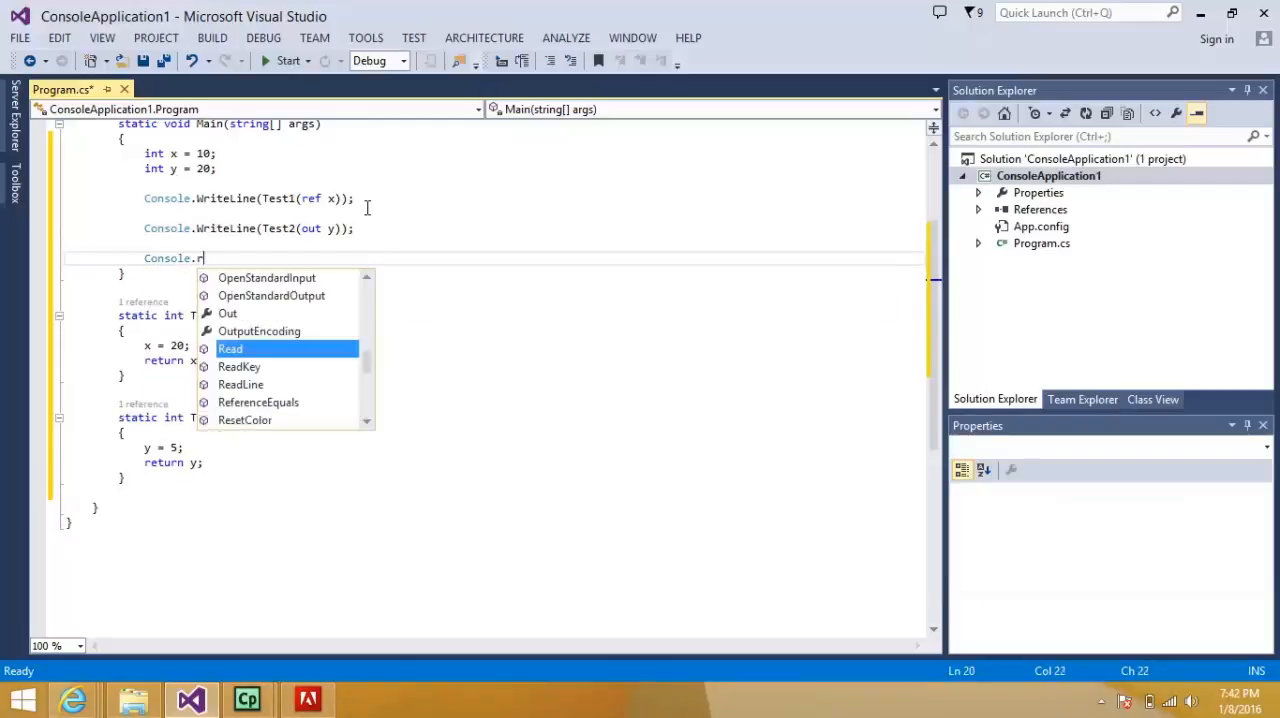
{"action": "type", "text": "ead("}
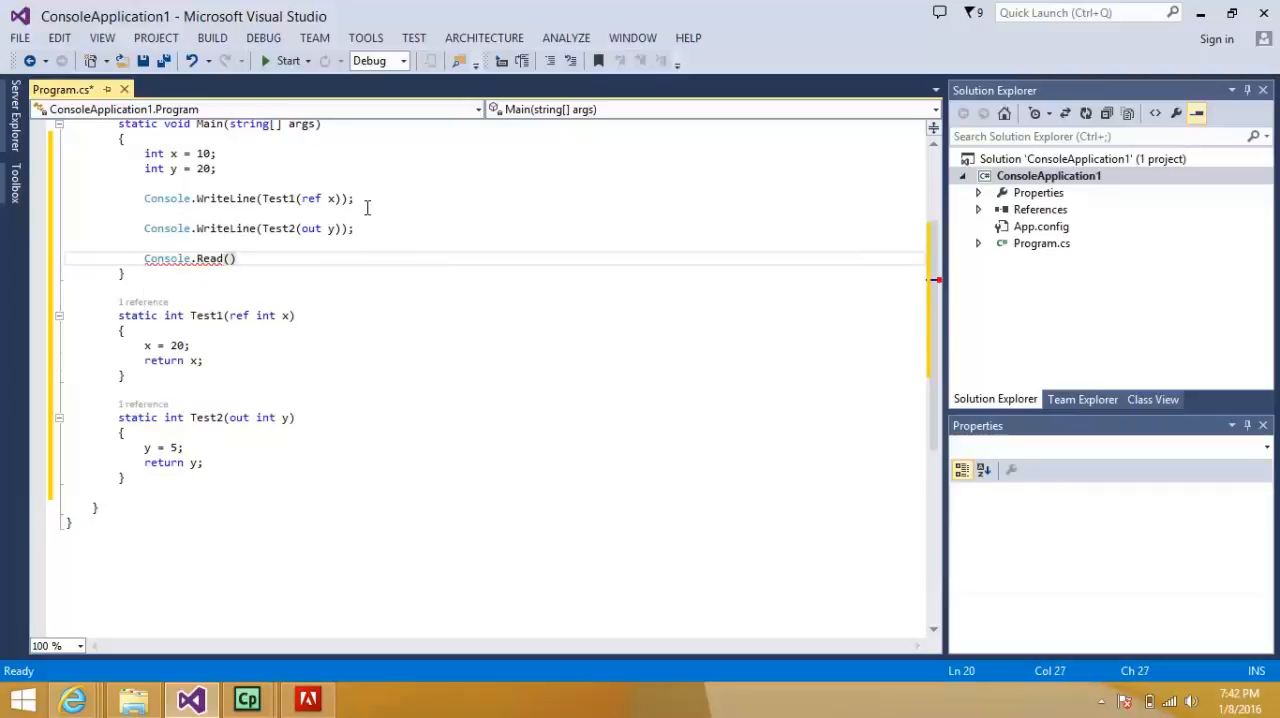
{"action": "type", "text": ";"}
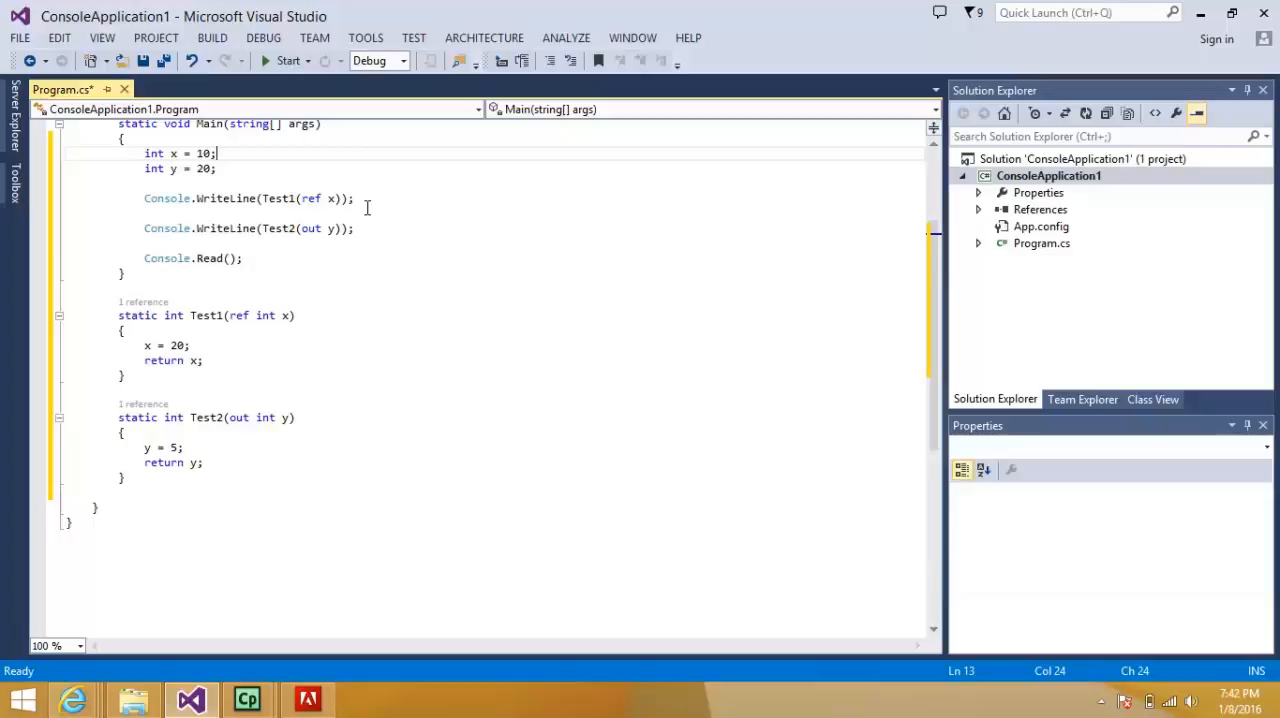
{"action": "scroll", "scroll_direction": "up", "scroll_amount": 3}
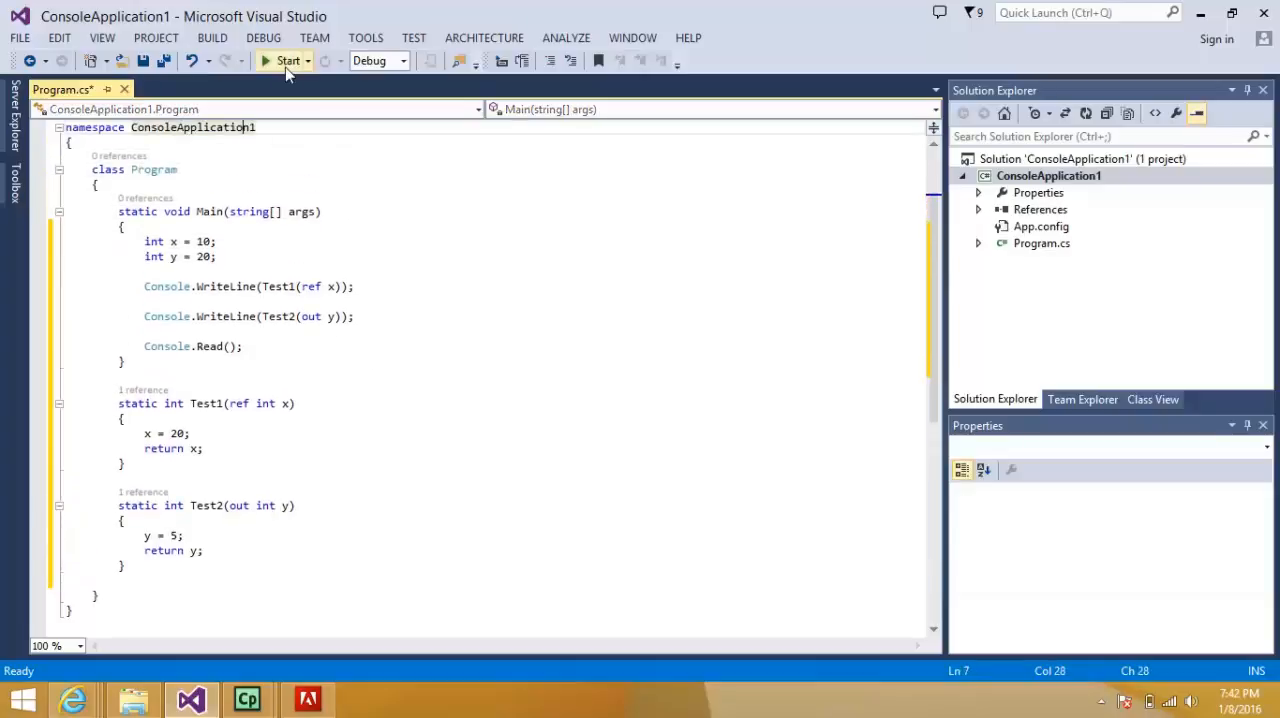
- Run the program so the console prints 20 and 5, then close the console
{"action": "left_click", "coordinate": [288, 61]}
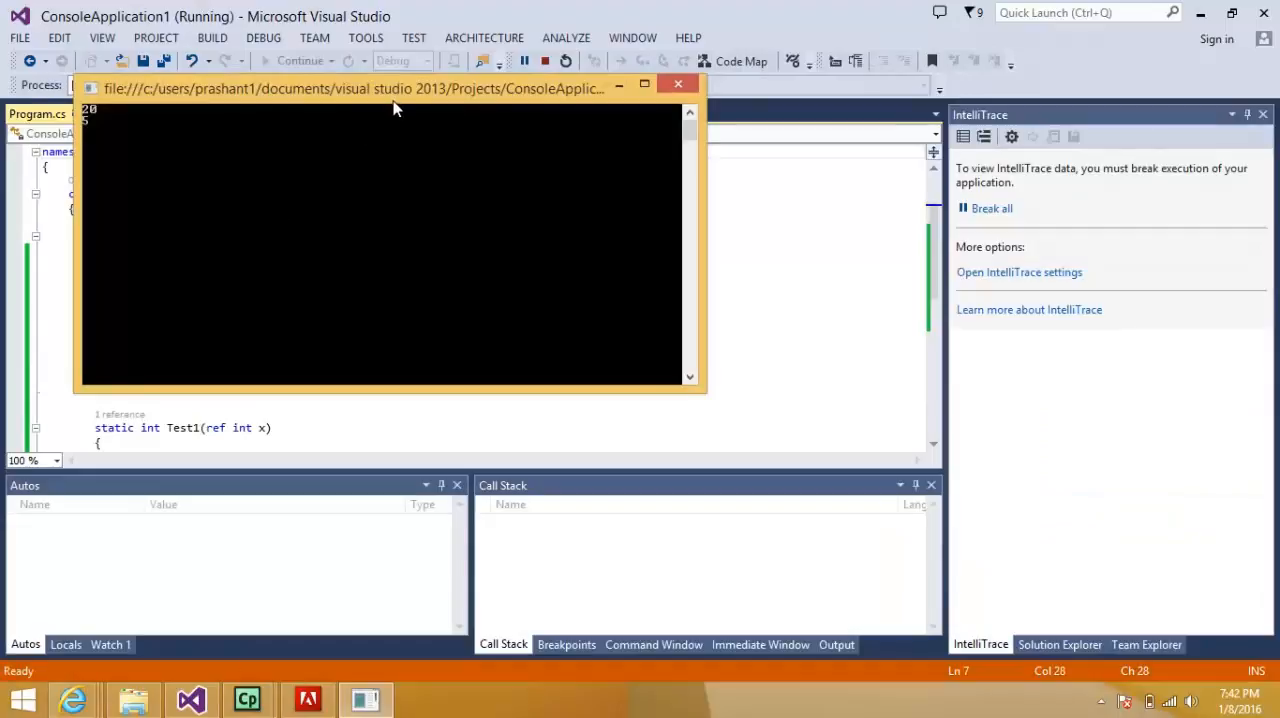
{"action": "left_click_drag", "start_coordinate": [390, 88], "coordinate": [535, 148]}
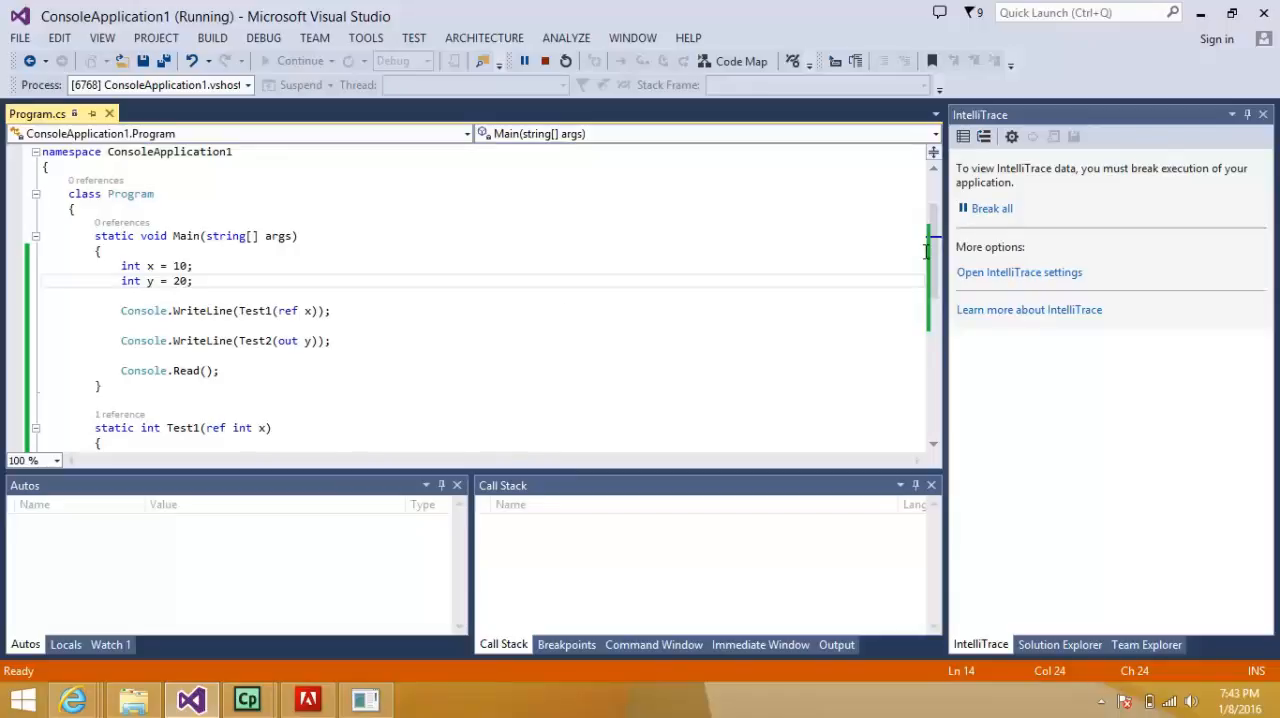
{"action": "scroll", "scroll_direction": "down", "scroll_amount": 3}
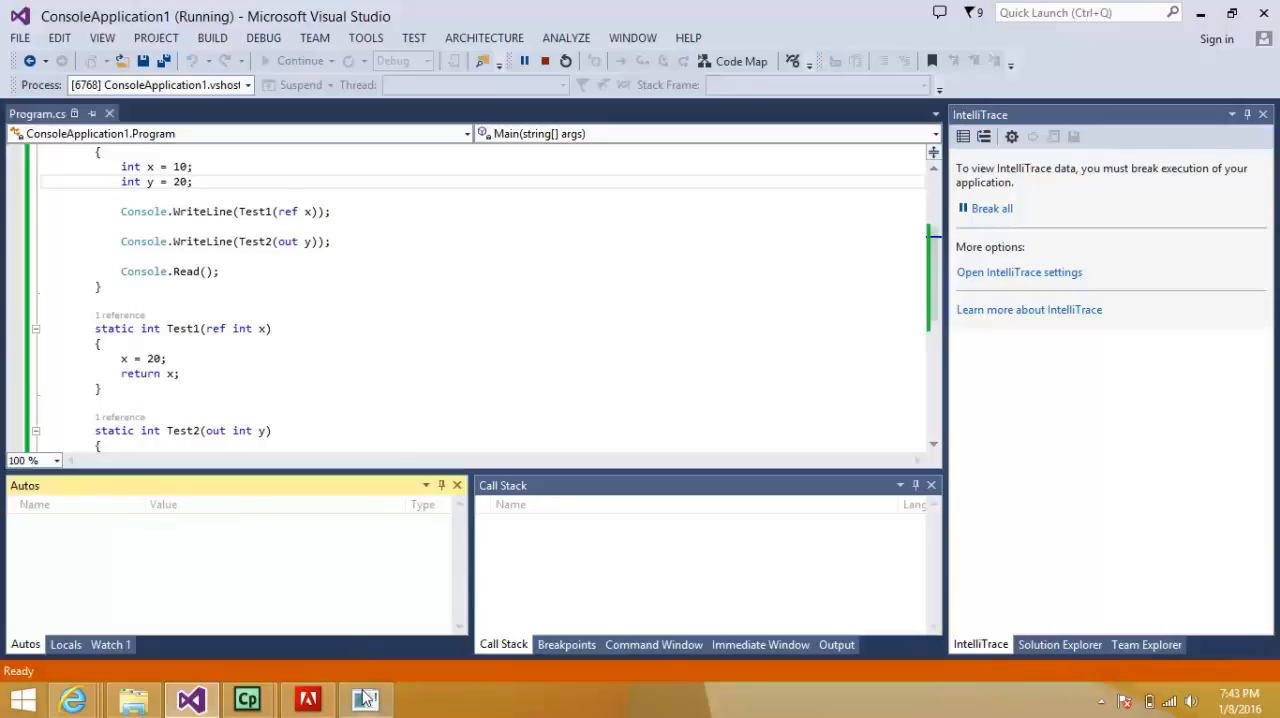
{"action": "left_click", "coordinate": [366, 699]}
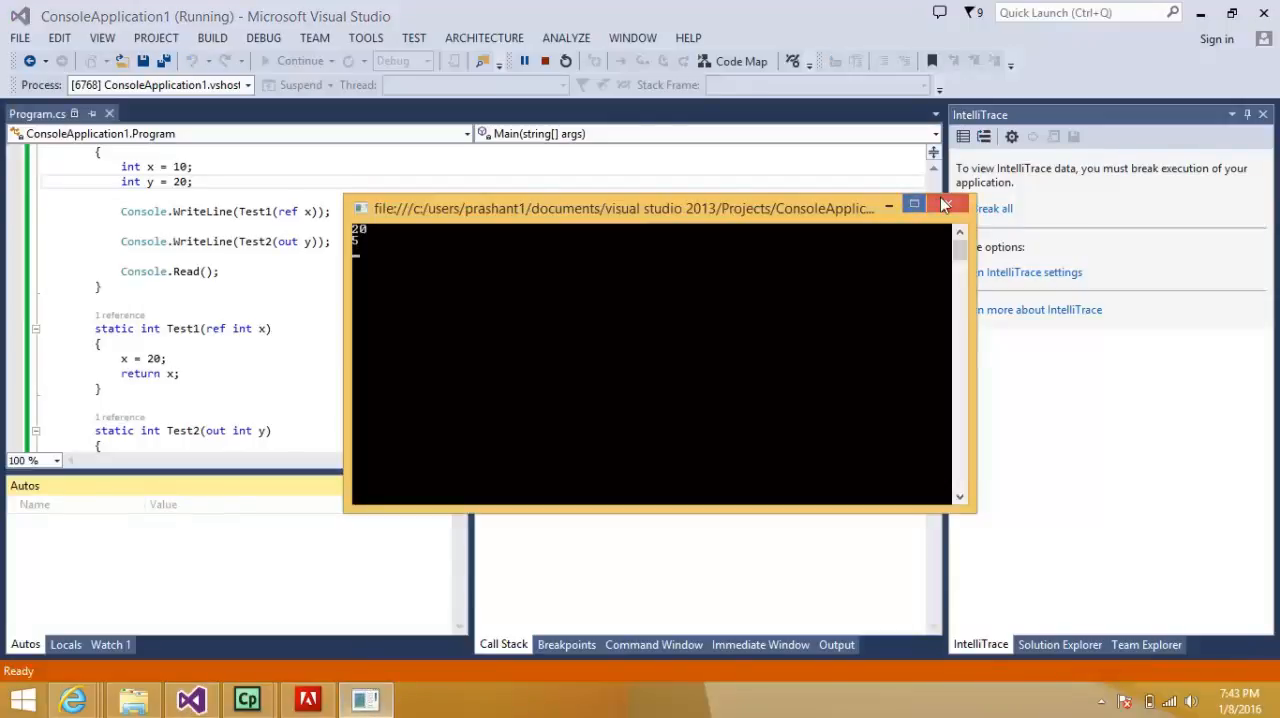
{"action": "left_click", "coordinate": [948, 203]}
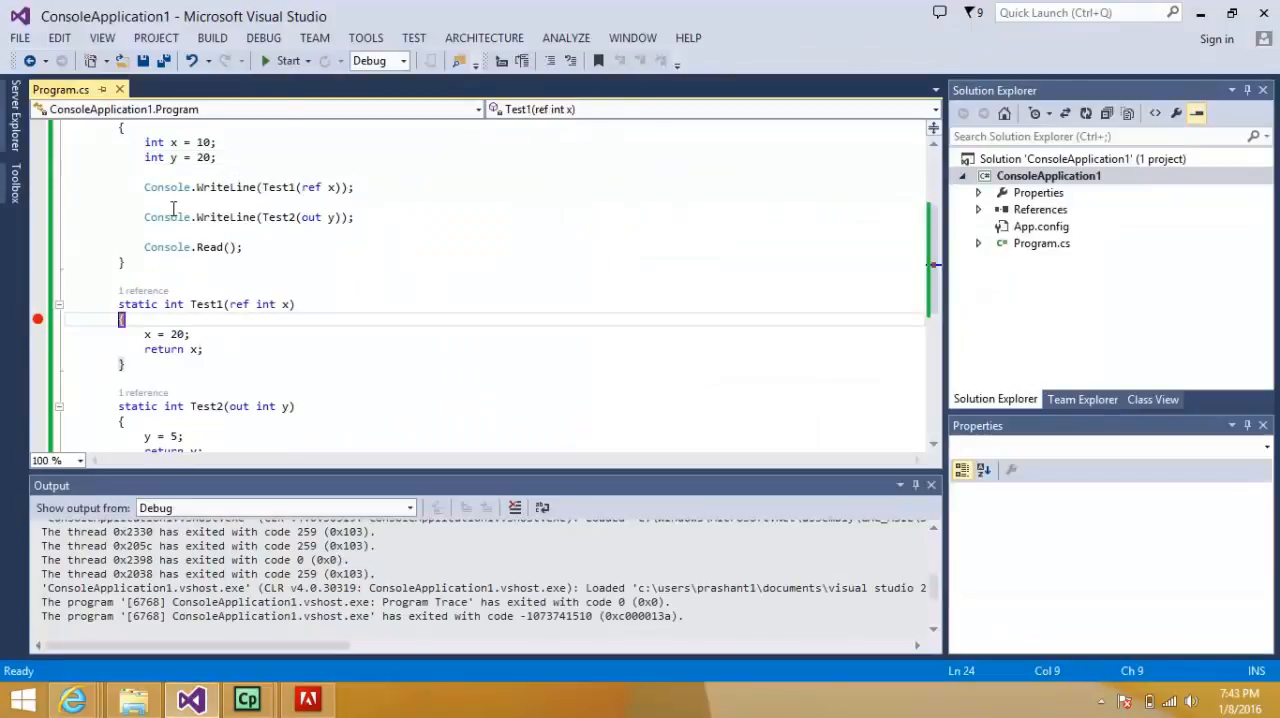
- Debug to the Test1 breakpoint, step once watching x become 20, then continue to print 20 and 5
{"action": "left_click", "coordinate": [288, 60]}
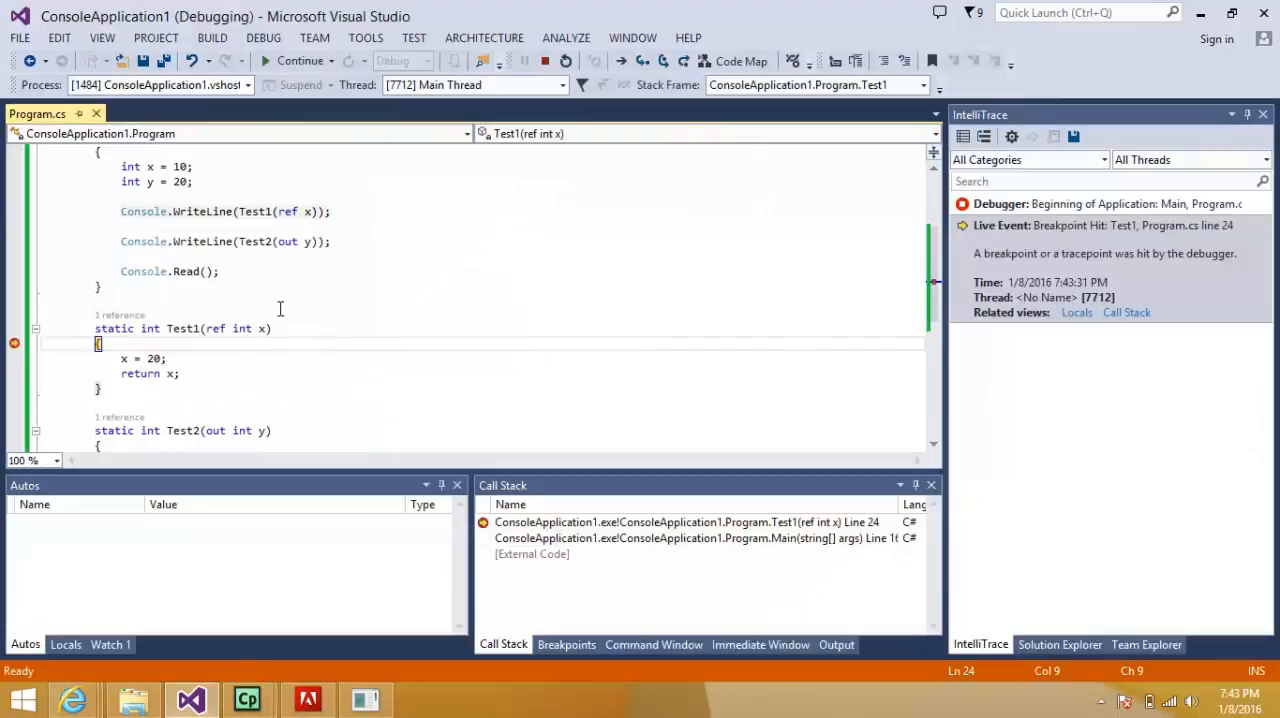
{"action": "mouse_move", "coordinate": [263, 328]}
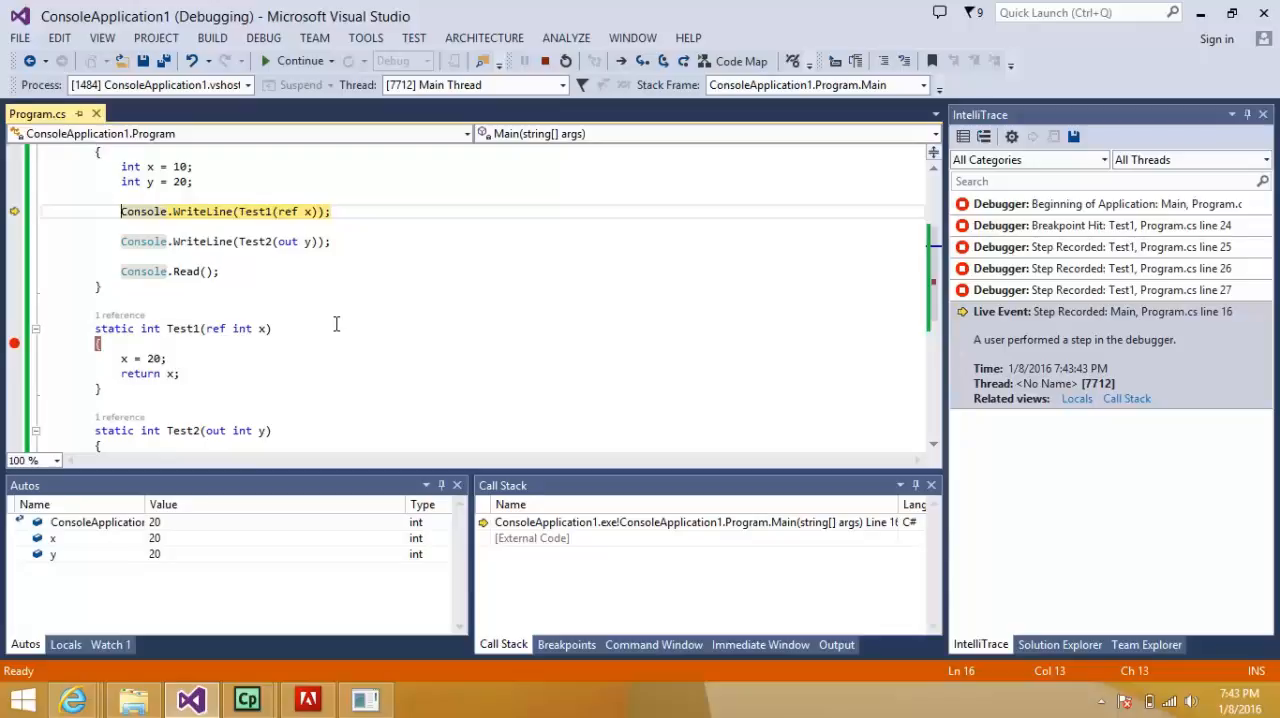
{"action": "key", "text": "F10"}
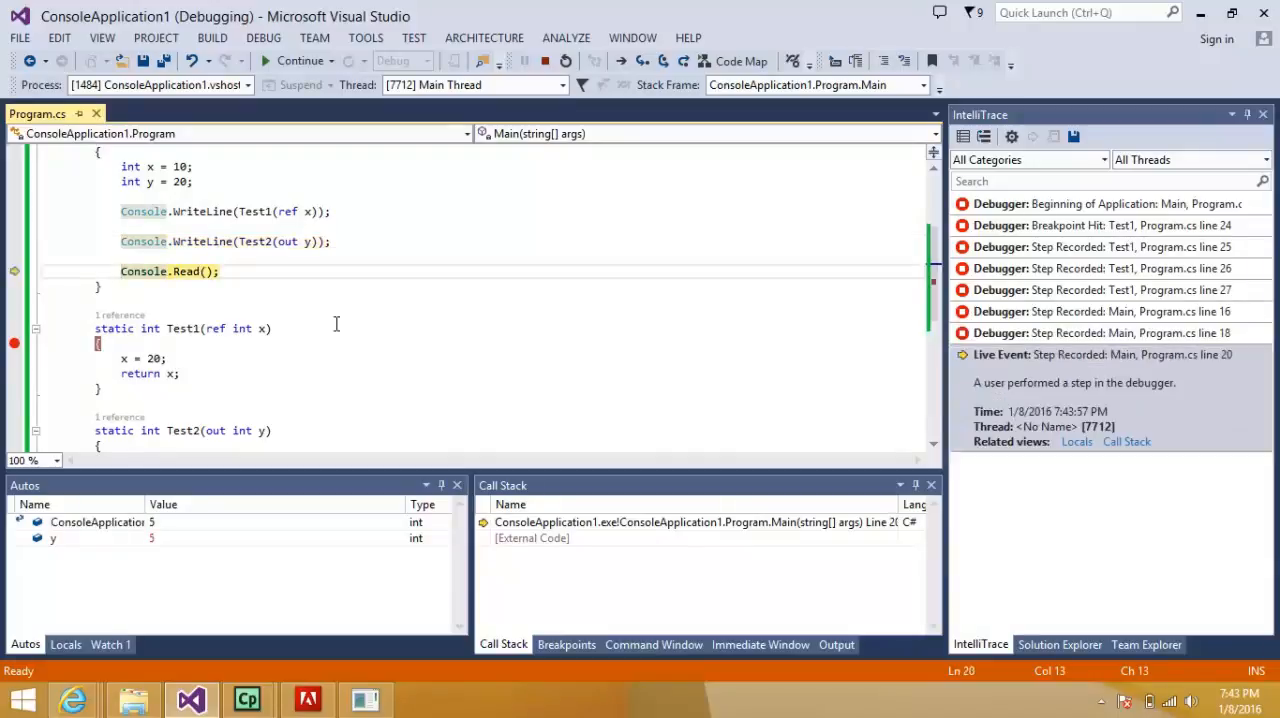
{"action": "left_click", "coordinate": [299, 61]}
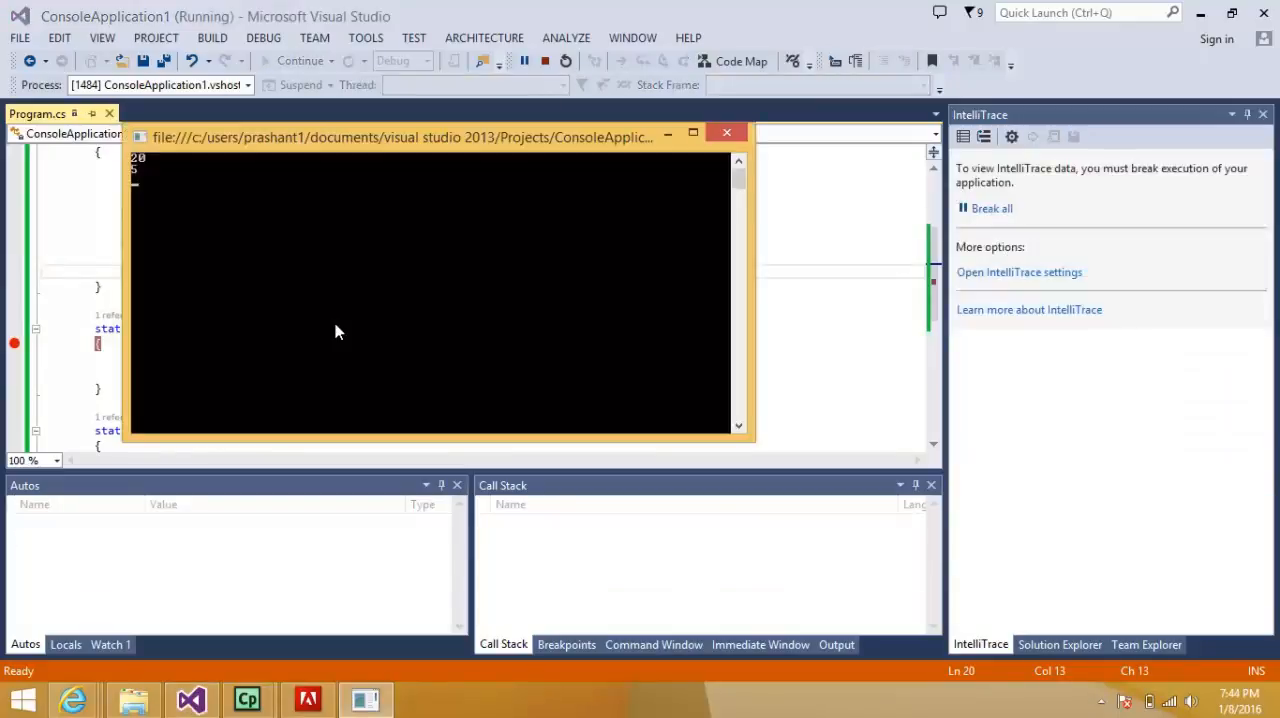
{"action": "mouse_move", "coordinate": [437, 347]}
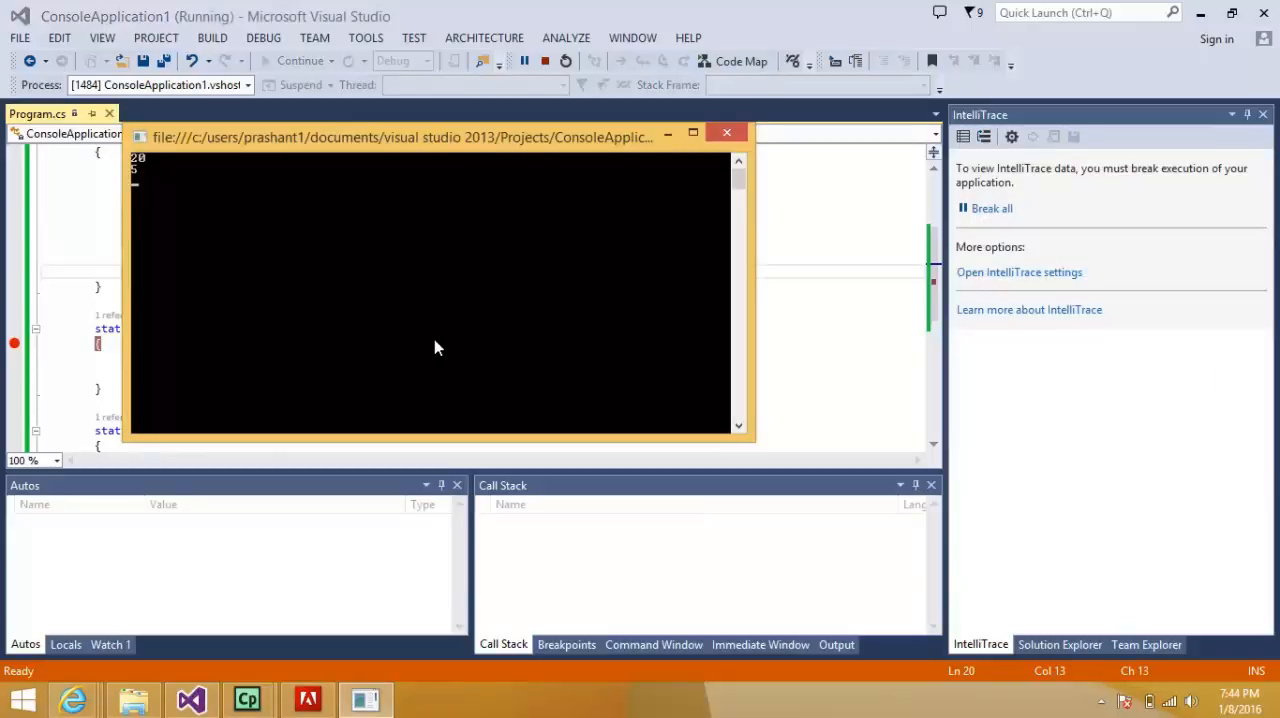
{"action": "mouse_move", "coordinate": [727, 137]}
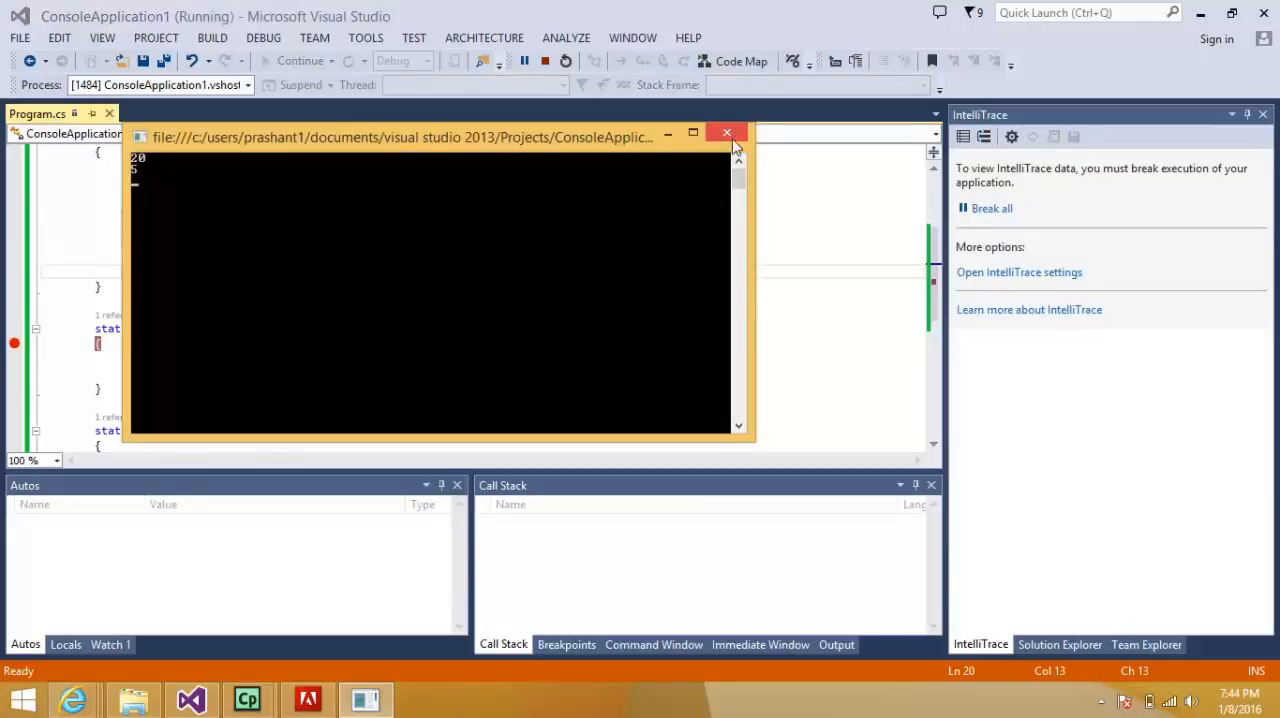
- Close the console, restore x's initializer =10 and remove y's initial value 20
{"action": "left_click", "coordinate": [727, 132]}
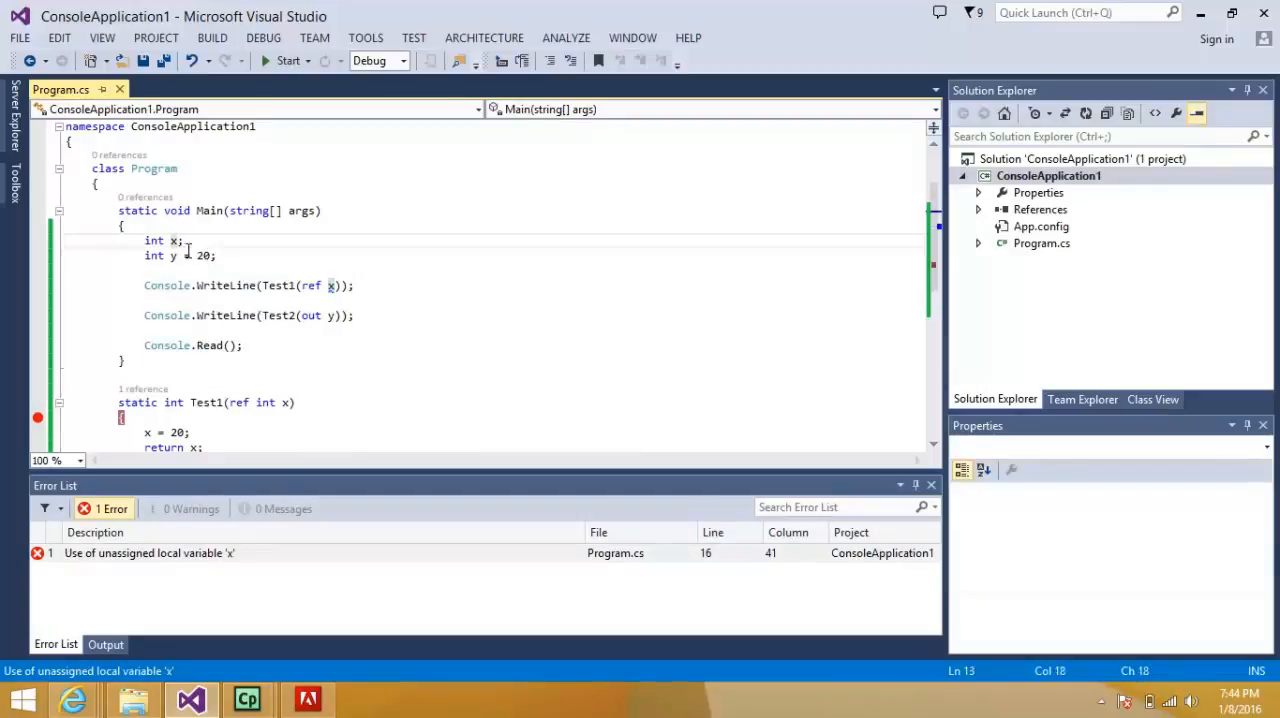
{"action": "type", "text": "=10"}
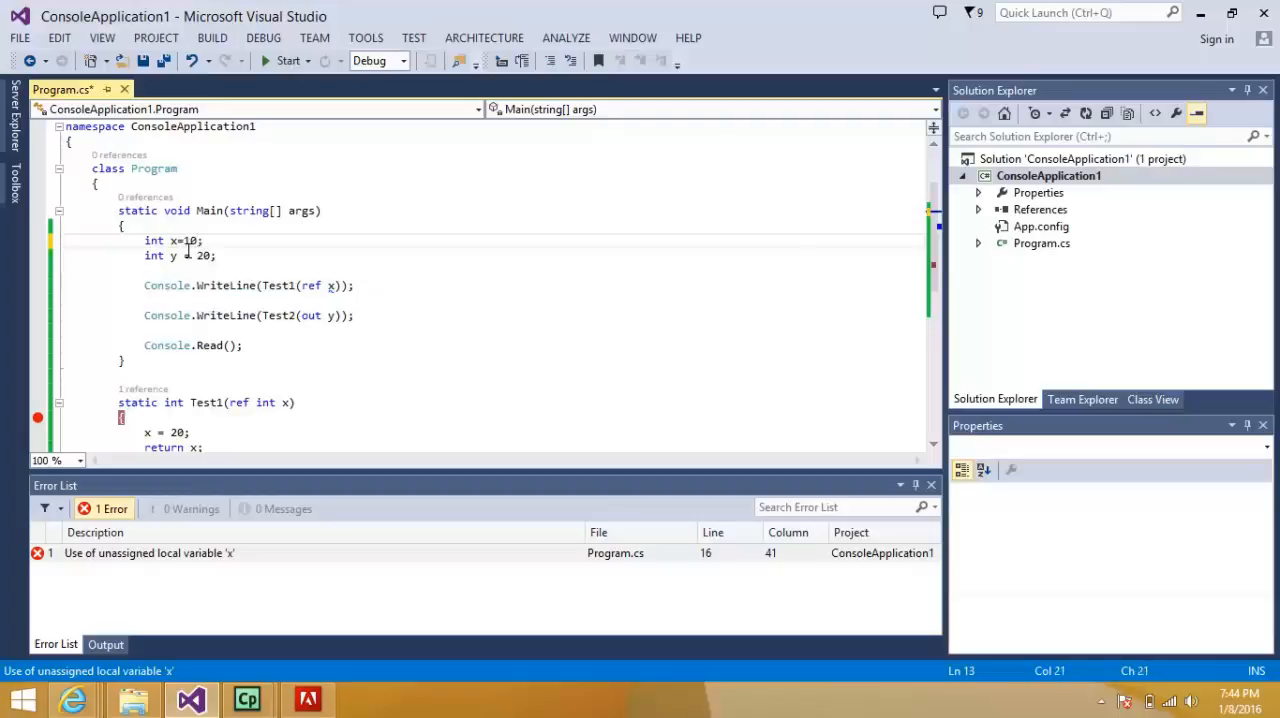
{"action": "key", "text": "Ctrl+K"}
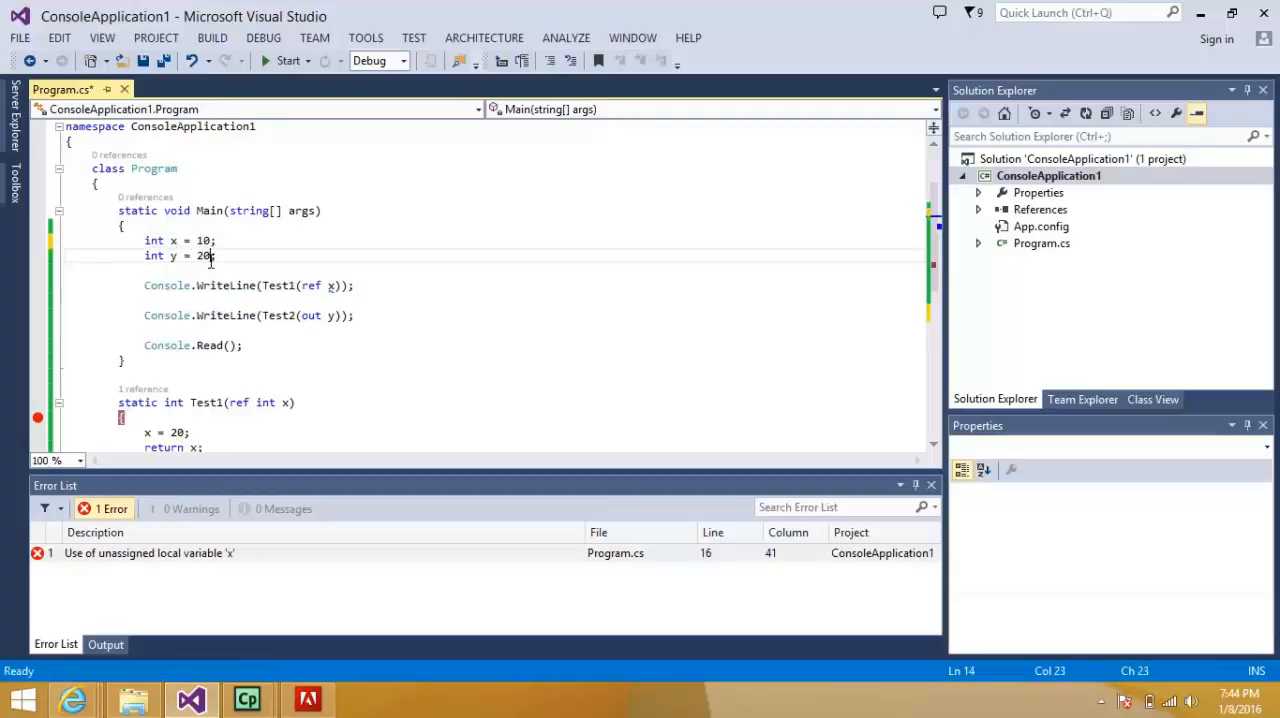
{"action": "key", "text": "BackSpace"}
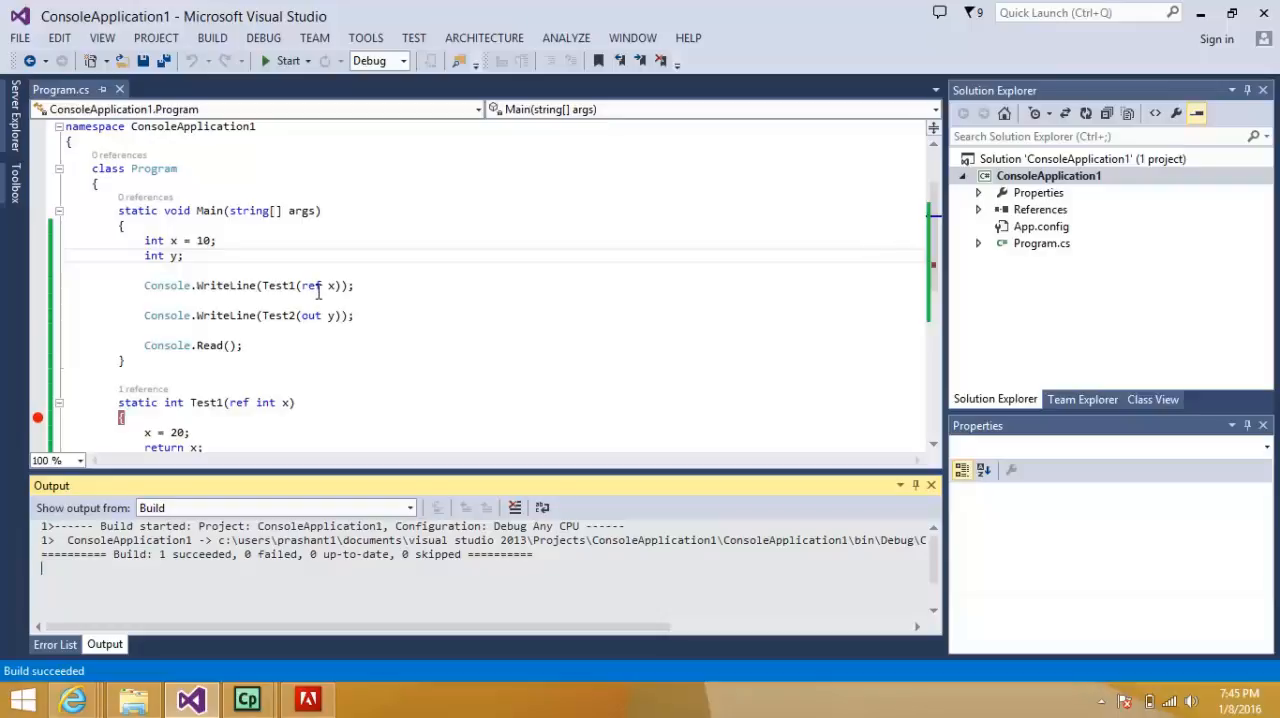
{"action": "mouse_move", "coordinate": [268, 277]}
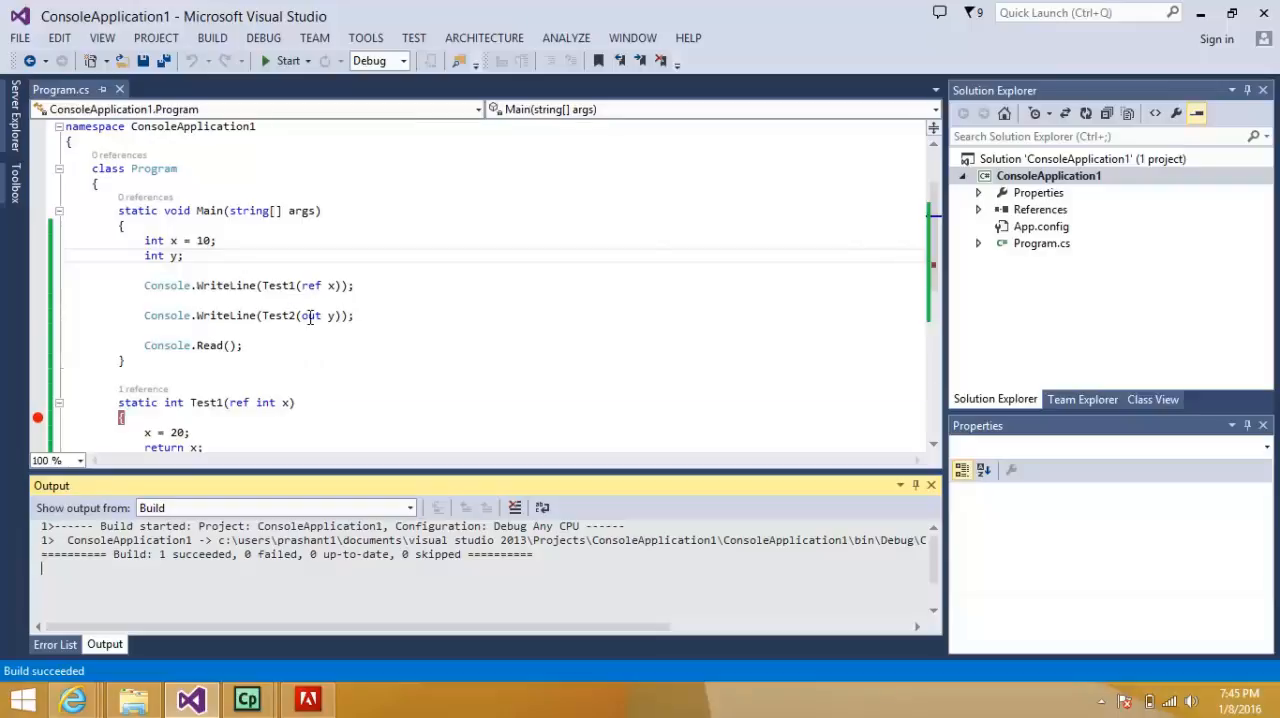
{"action": "mouse_move", "coordinate": [218, 322]}
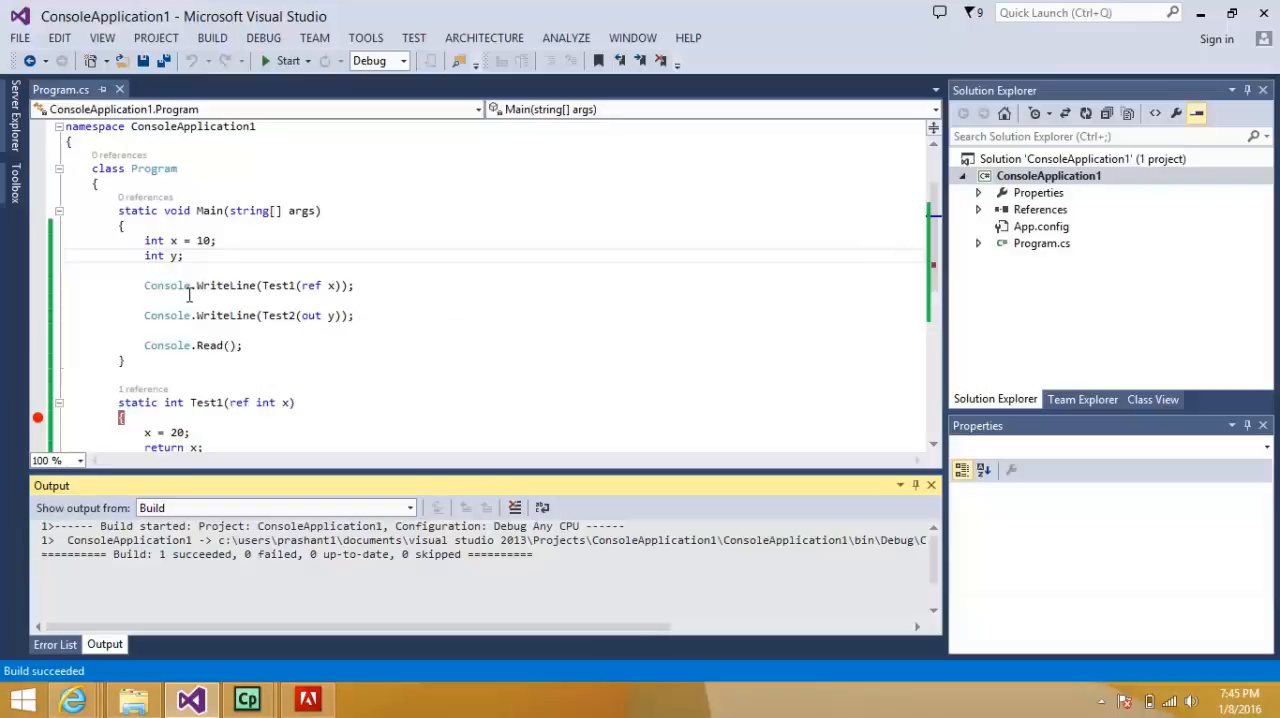
{"action": "mouse_move", "coordinate": [332, 315]}
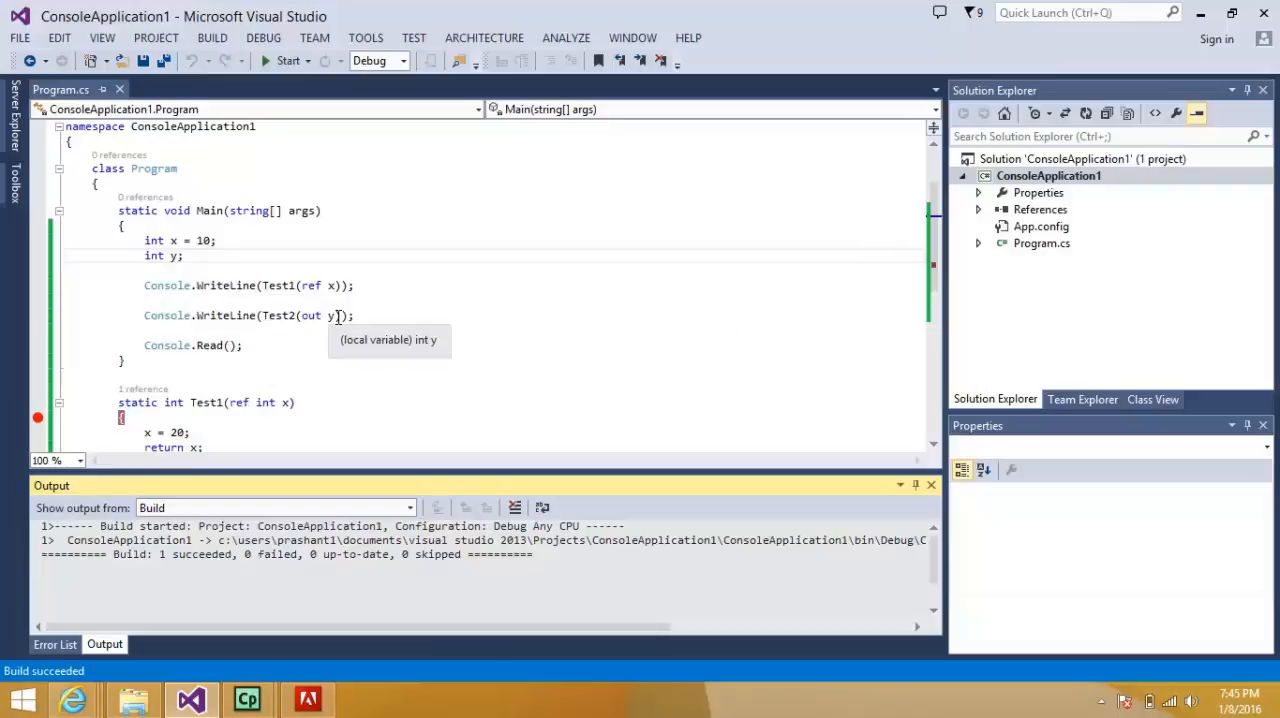